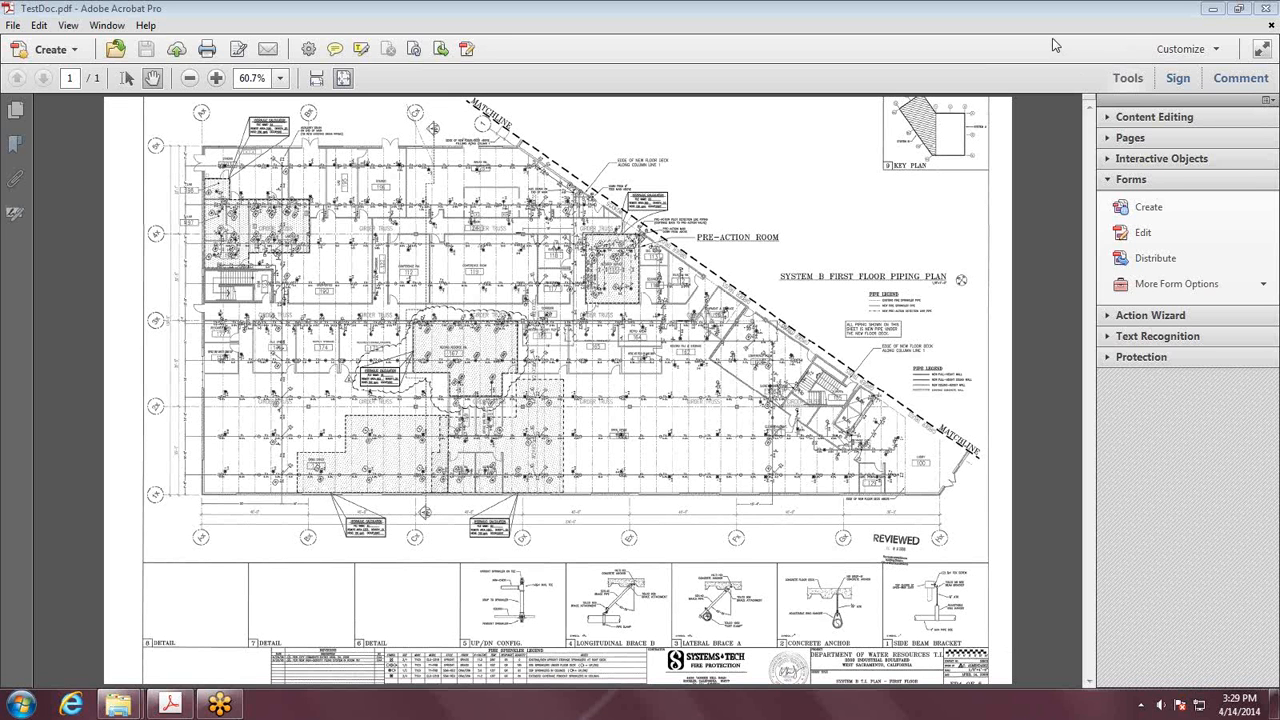
mouse_move(1006, 282)
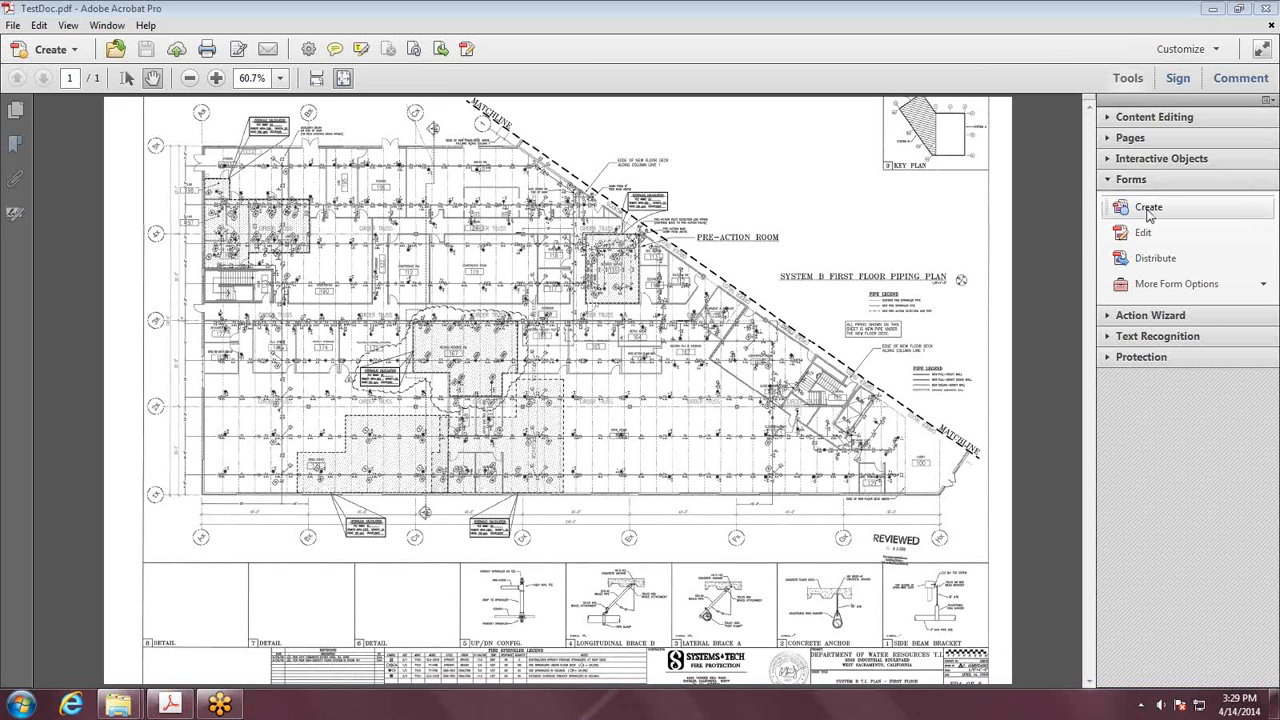
Step: Create a form from the current engineering drawing so Acrobat auto-detects its fields
left_click(1148, 207)
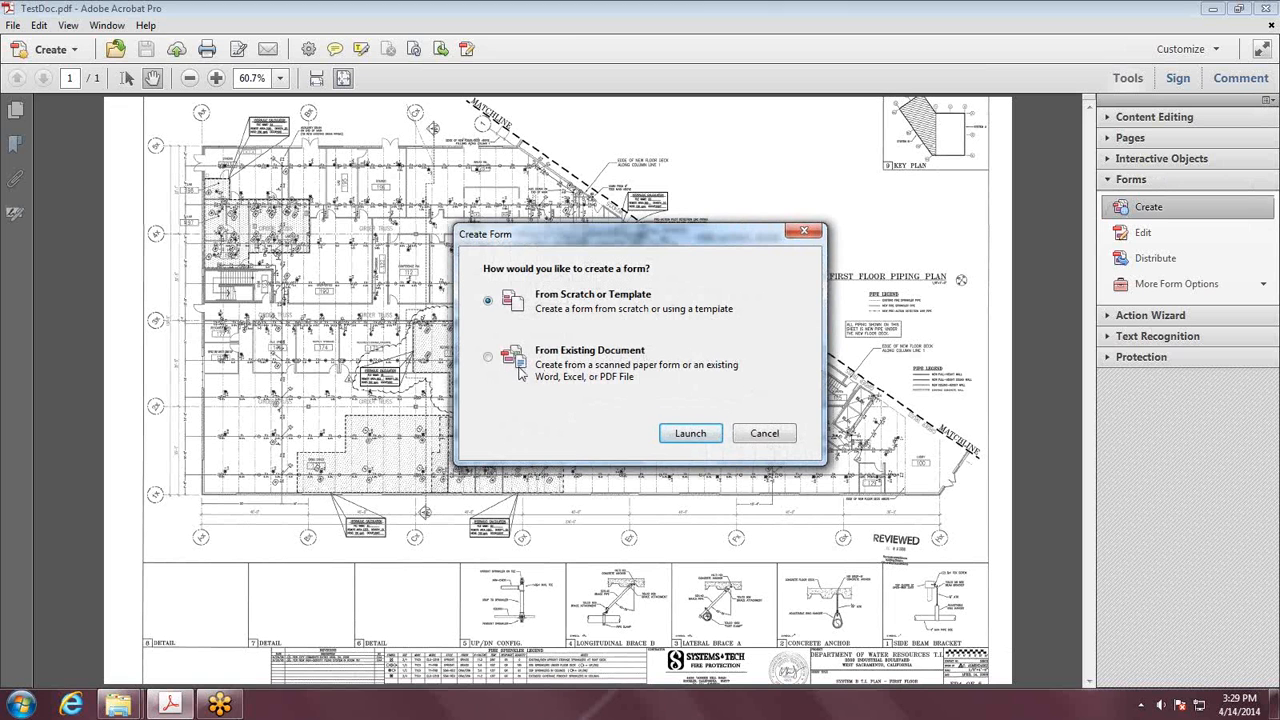
left_click(487, 357)
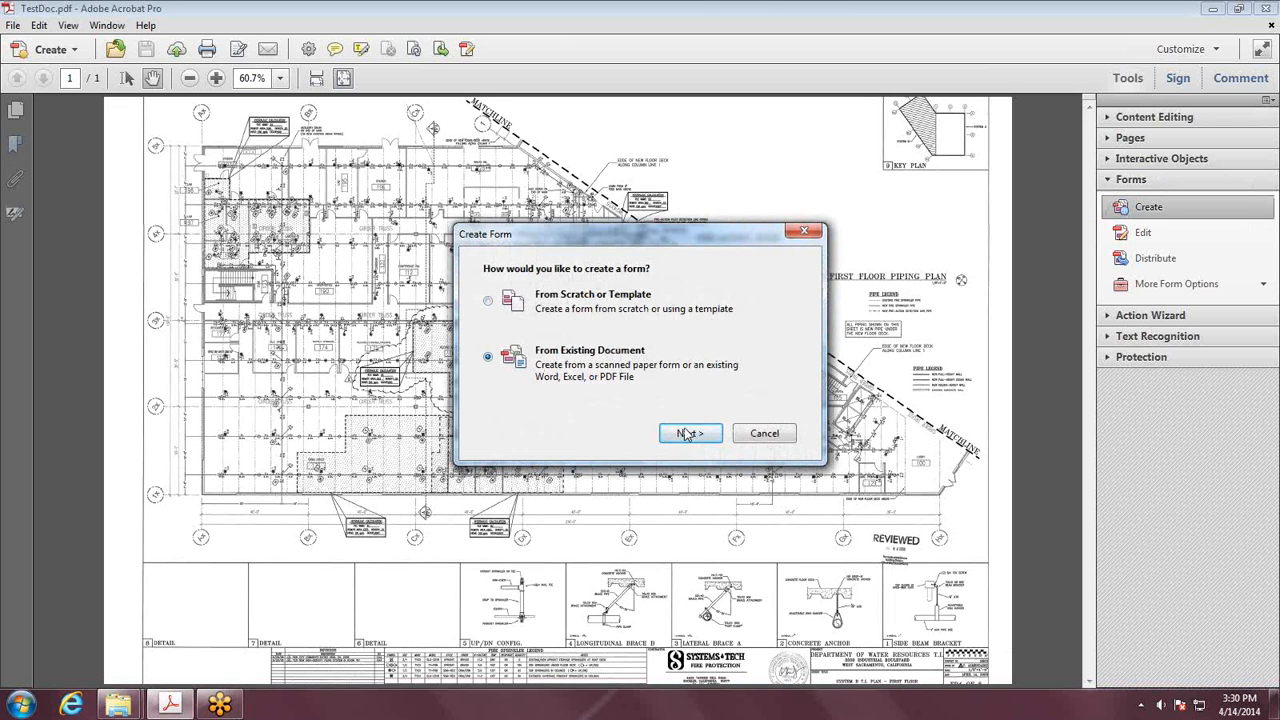
left_click(689, 433)
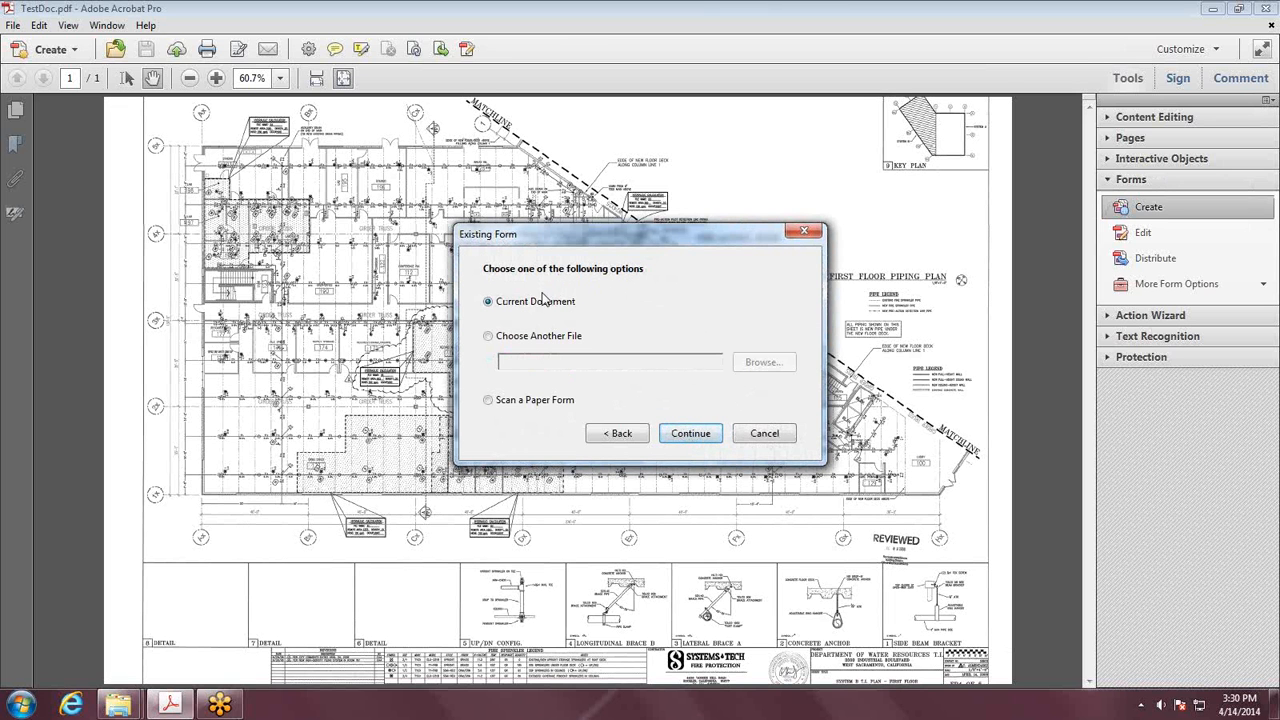
left_click(690, 433)
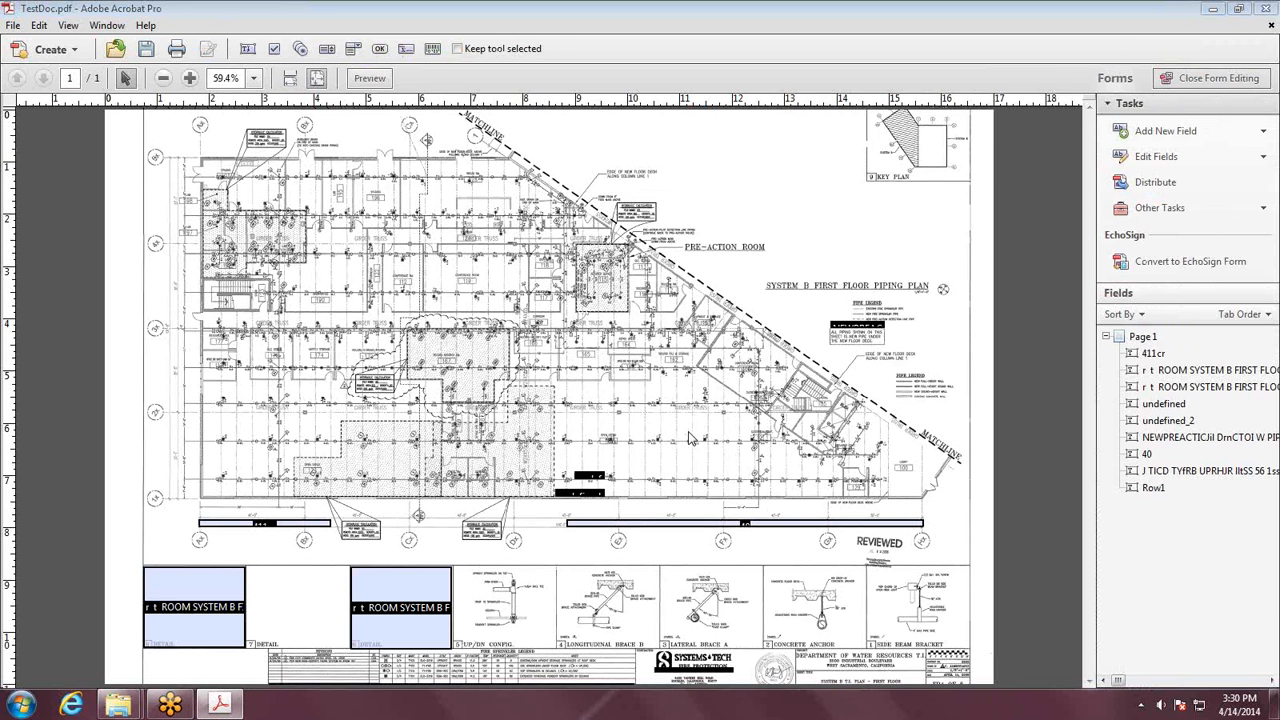
mouse_move(978, 278)
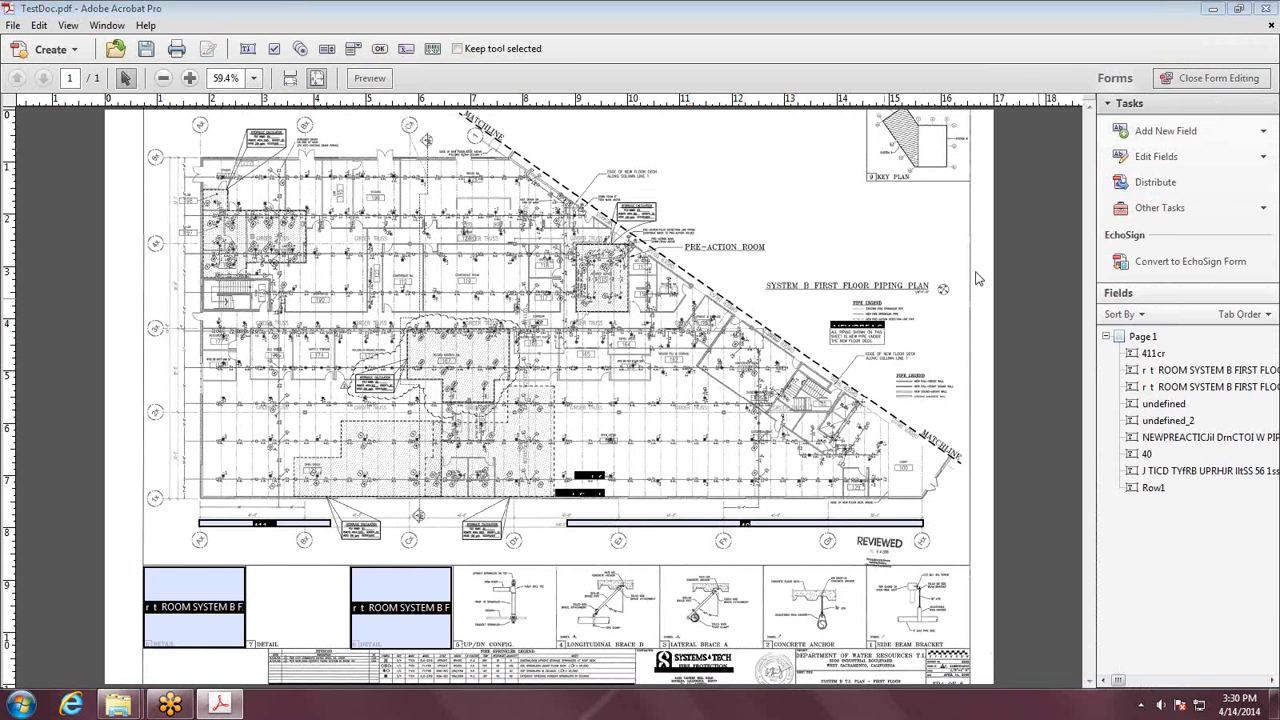
Step: Delete the auto-detected fields 411cr and both room-name fields
right_click(195, 607)
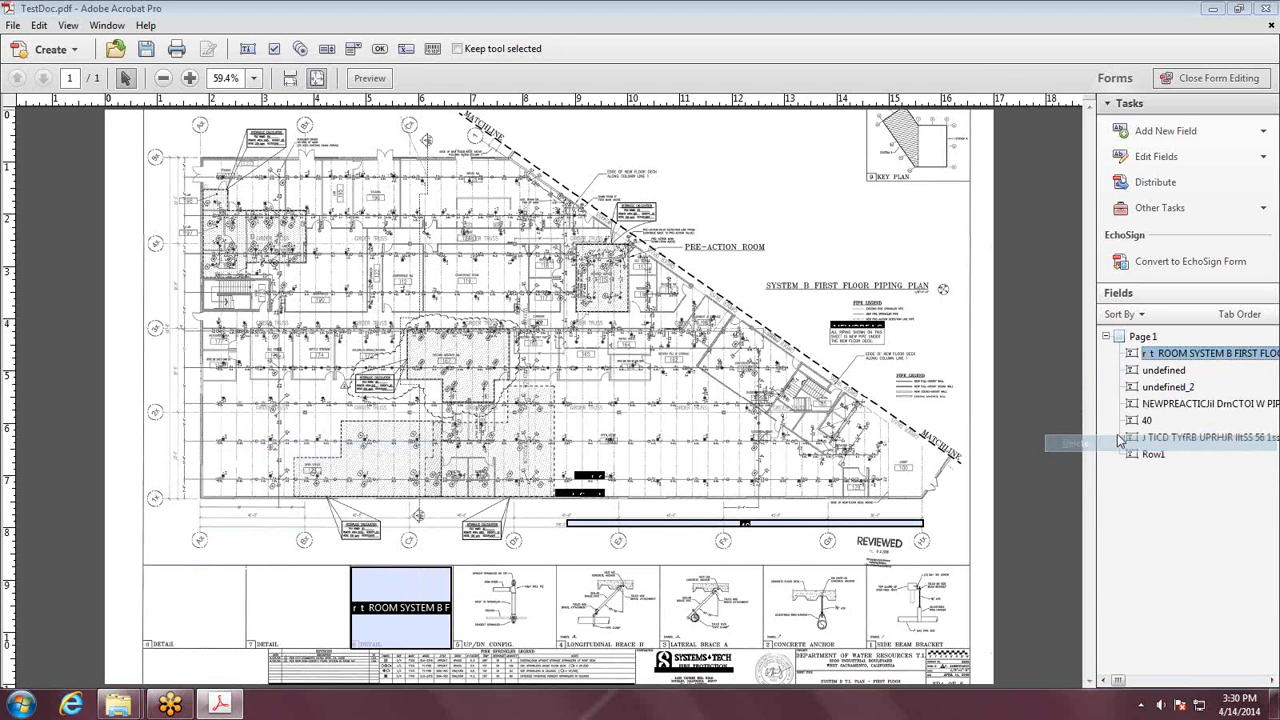
right_click(400, 607)
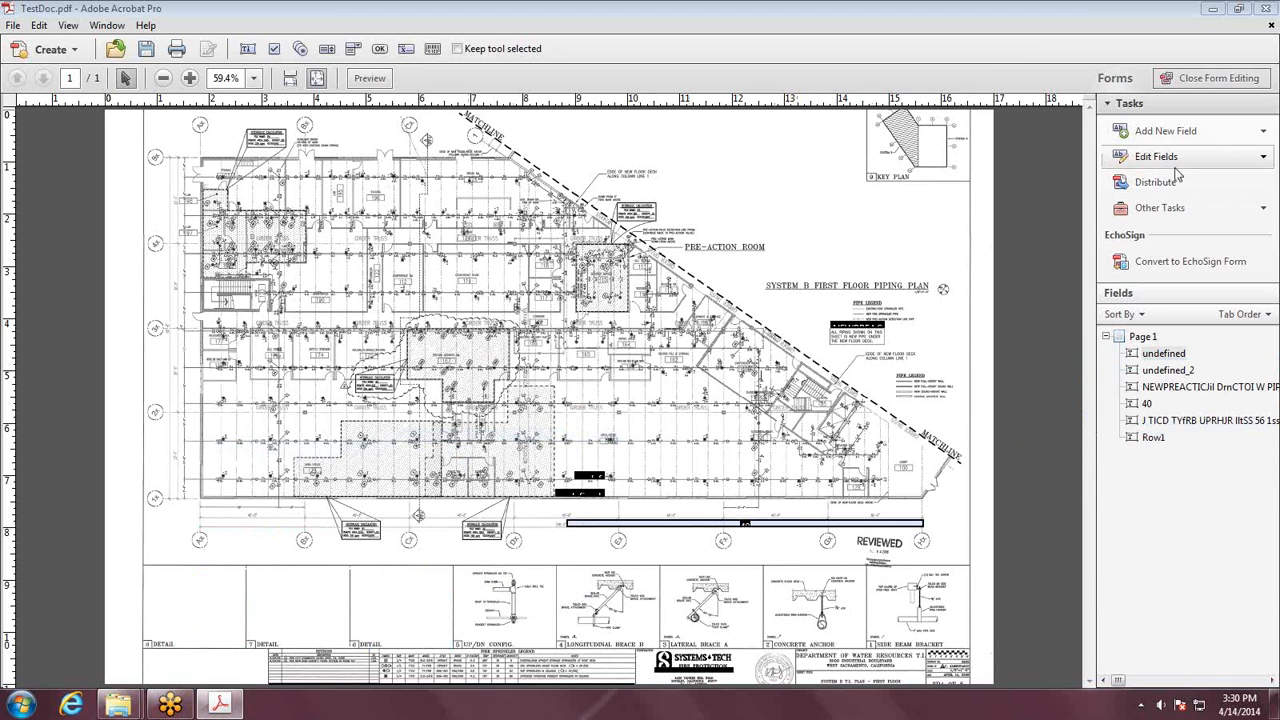
mouse_move(1165, 130)
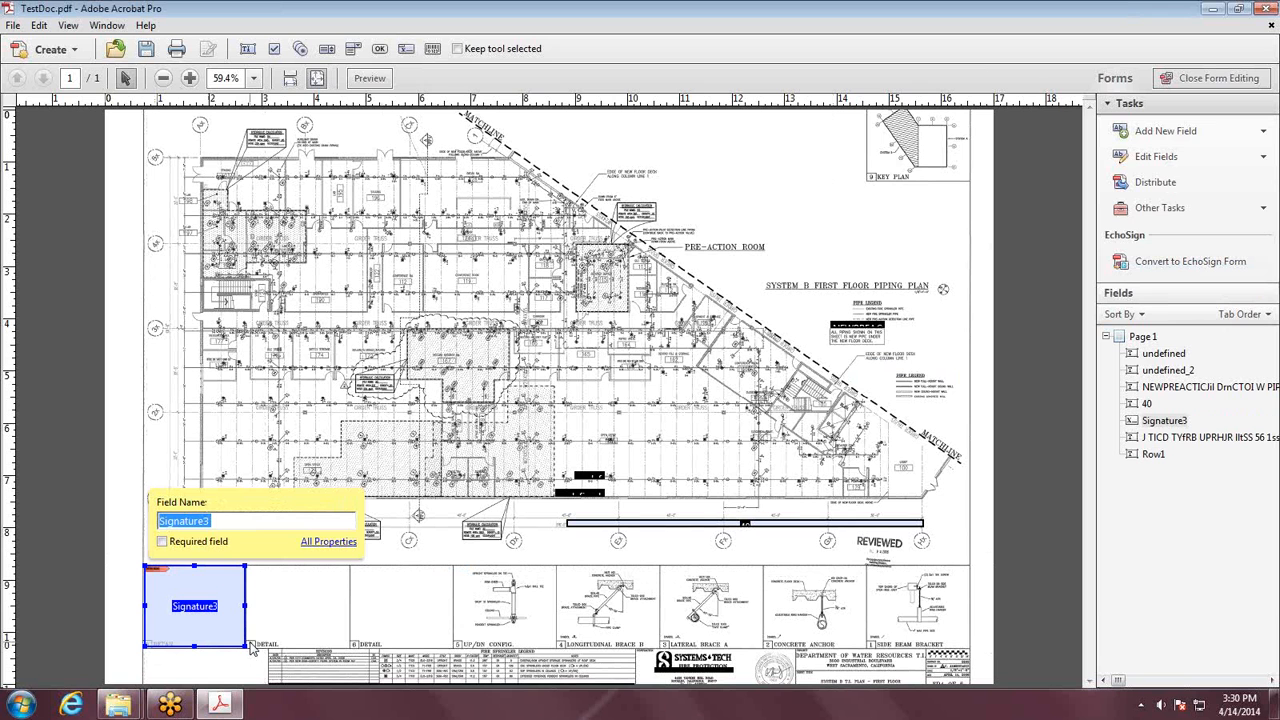
Step: Name the digital signature field in the first detail box BV
type("BV")
type("Me")
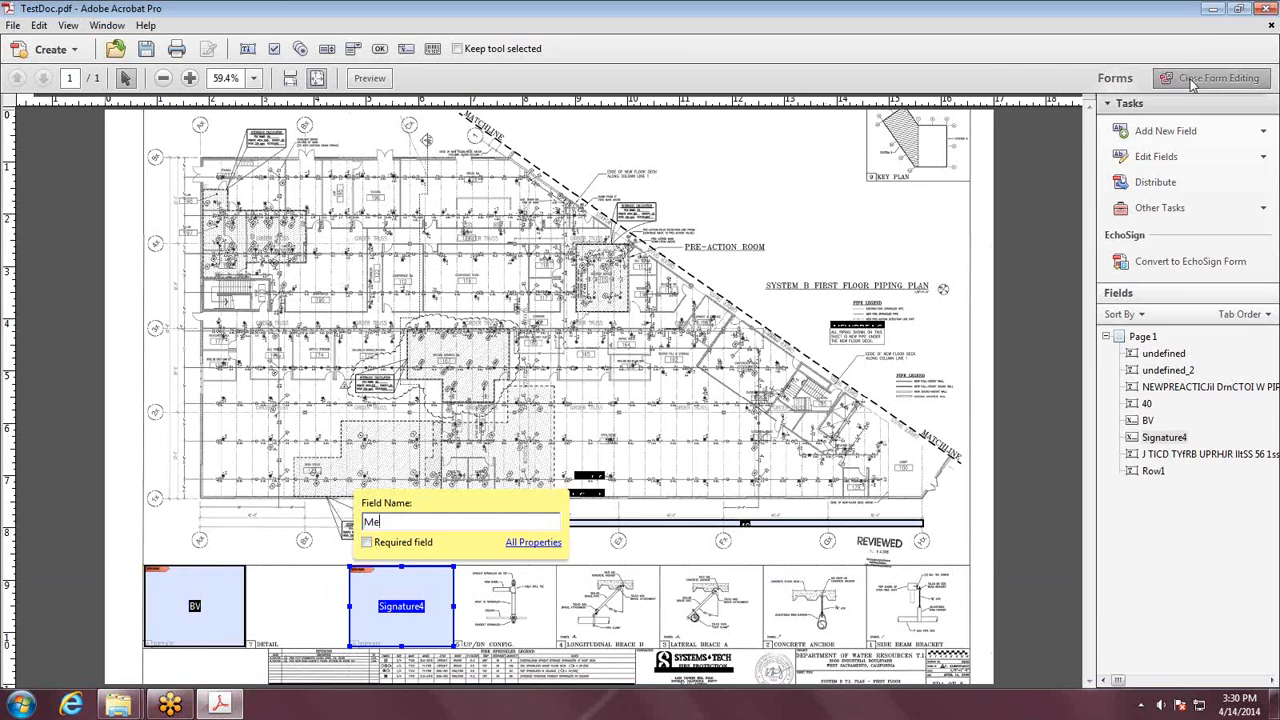
Step: Certify the second box with a visible signature, reason Test 456, allowing annotations, fill-in, signatures
left_click(1212, 78)
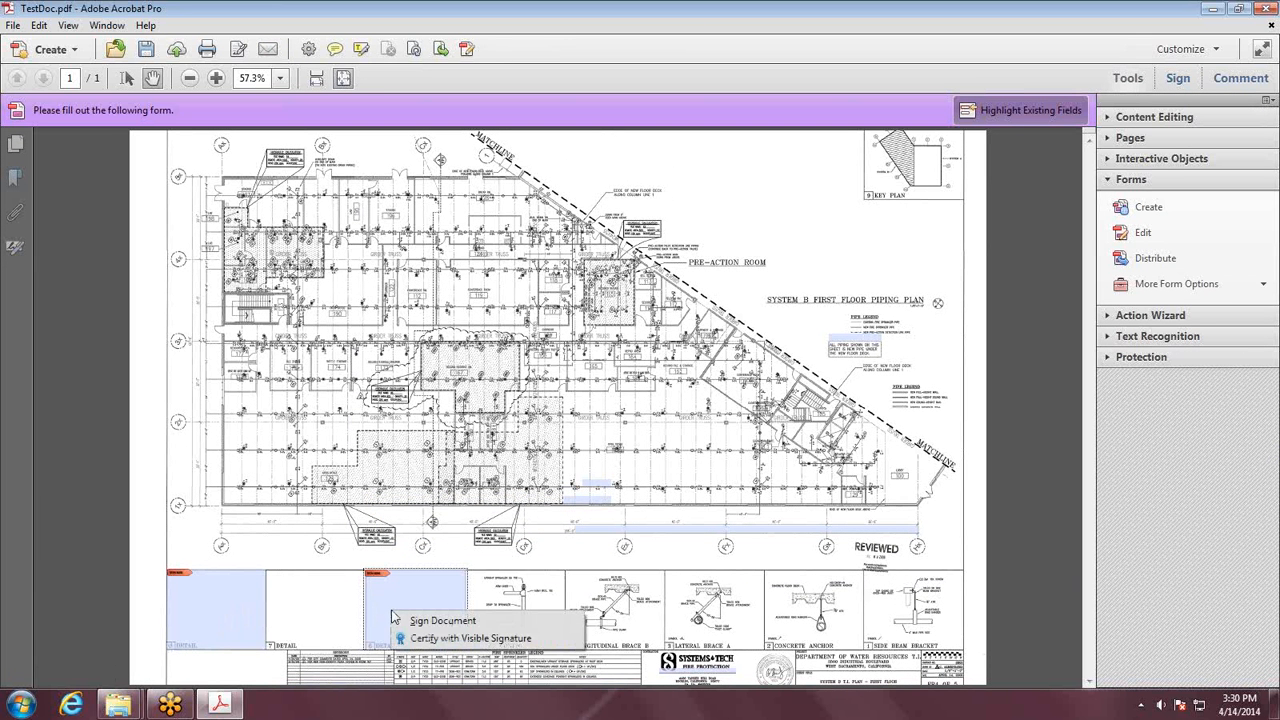
mouse_move(455, 638)
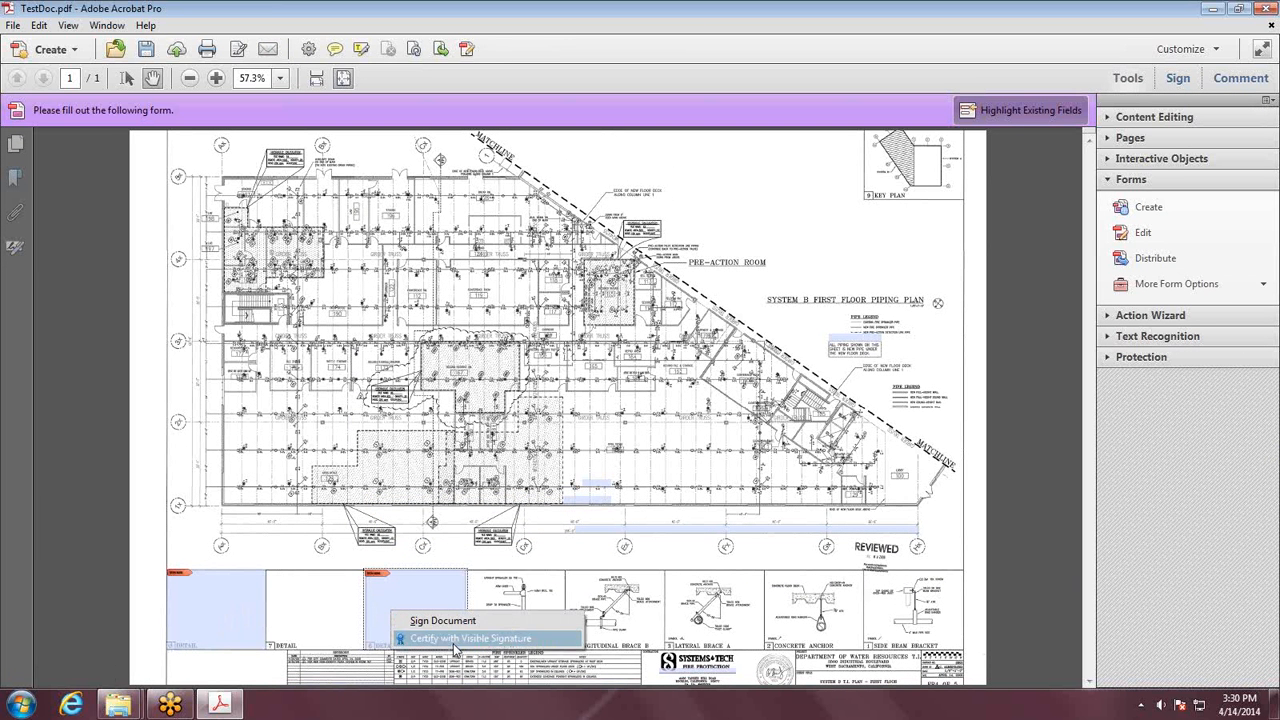
left_click(470, 638)
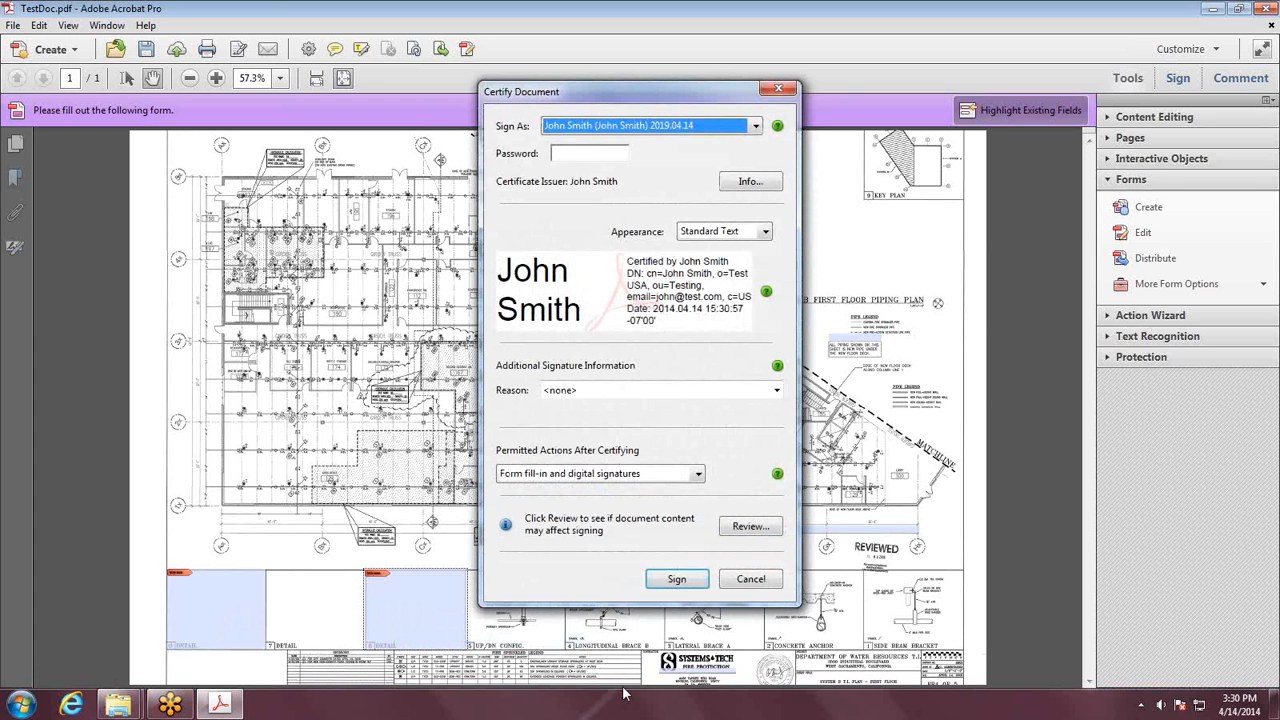
type("*")
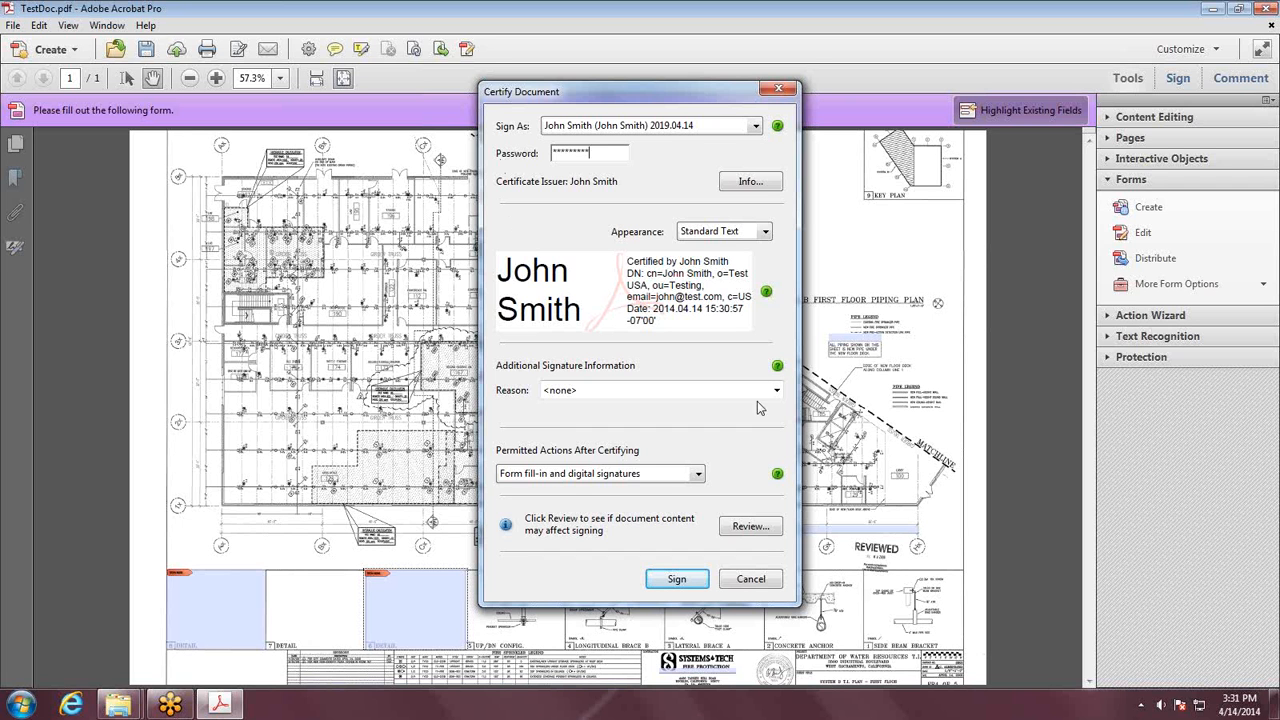
left_click(777, 390)
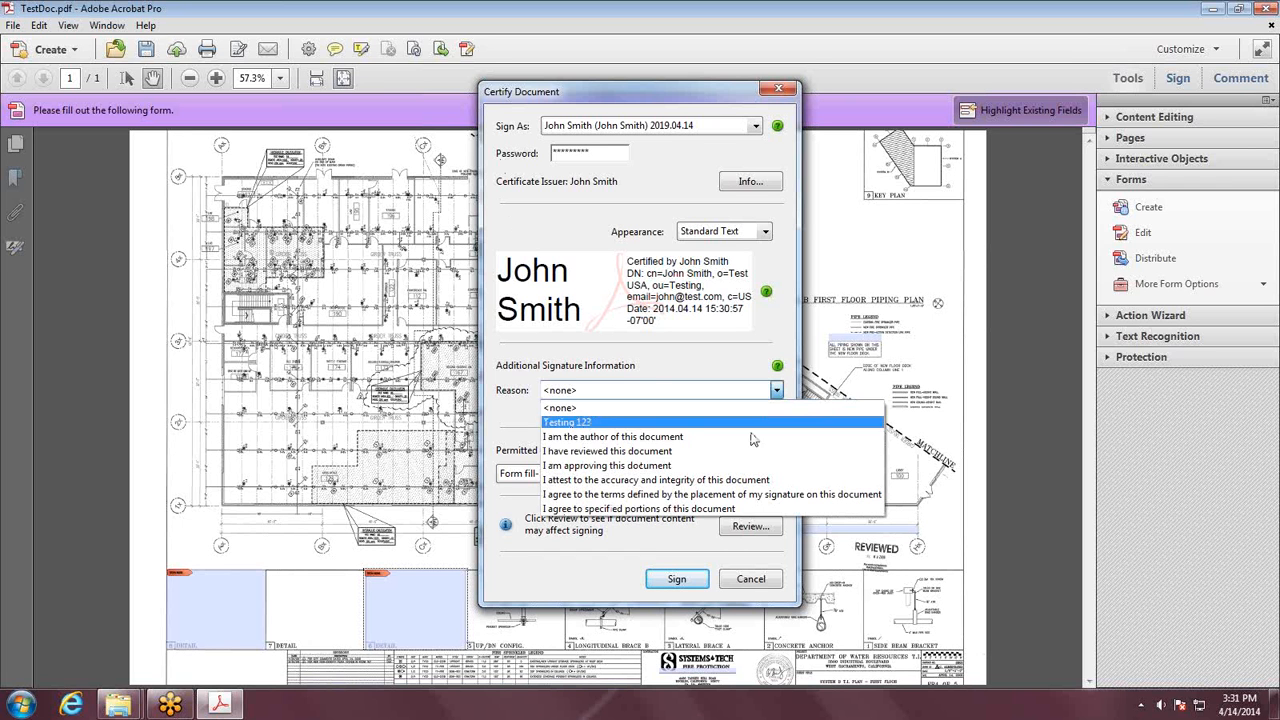
mouse_move(567, 432)
type("Test")
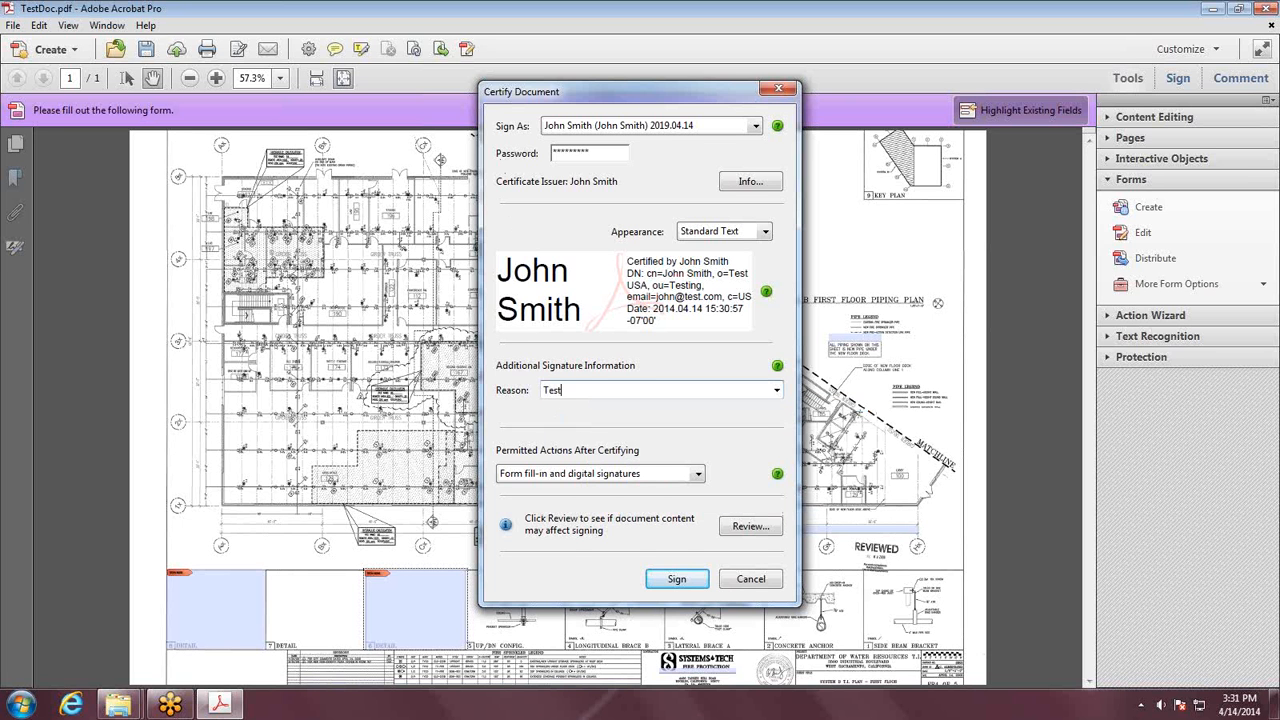
type("456")
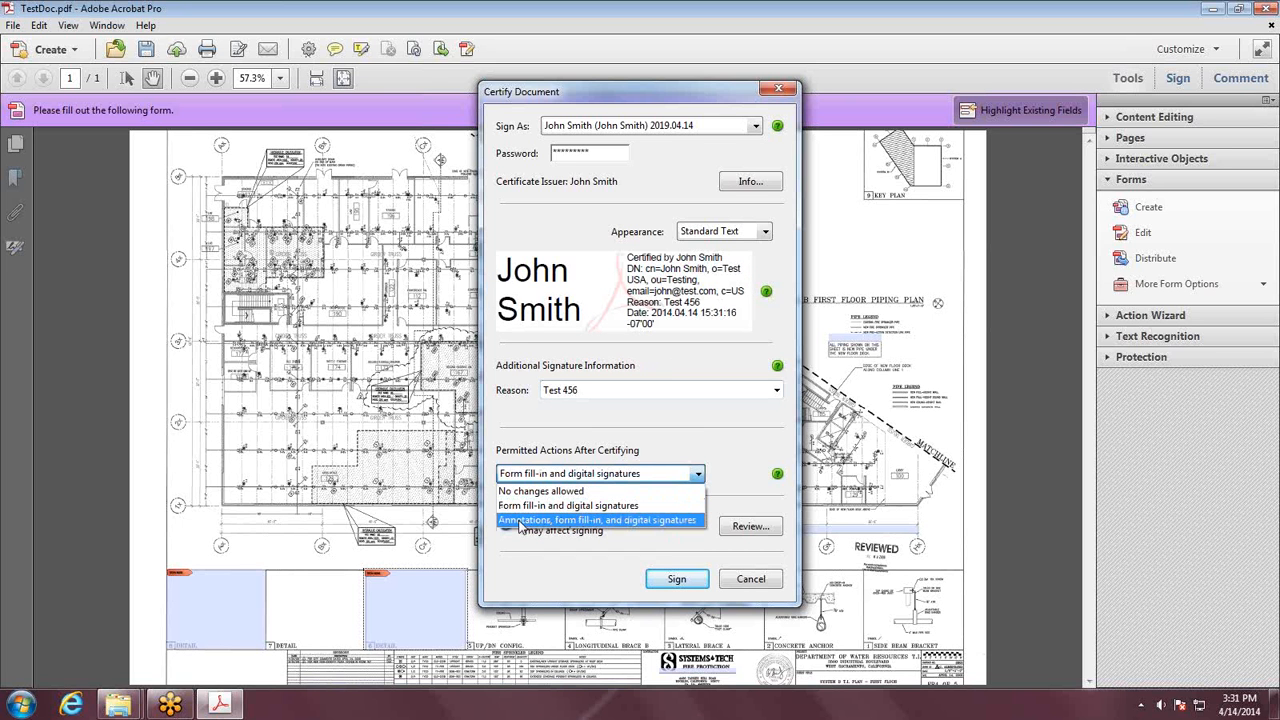
left_click(600, 520)
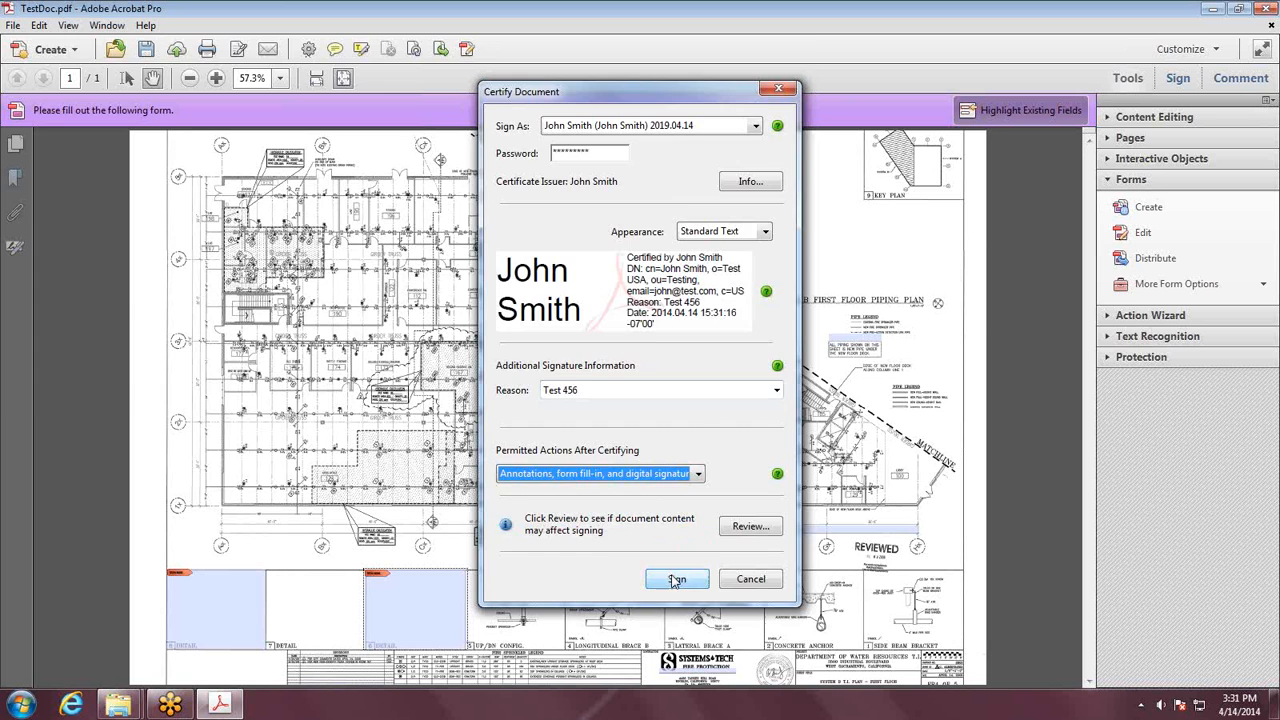
left_click(676, 579)
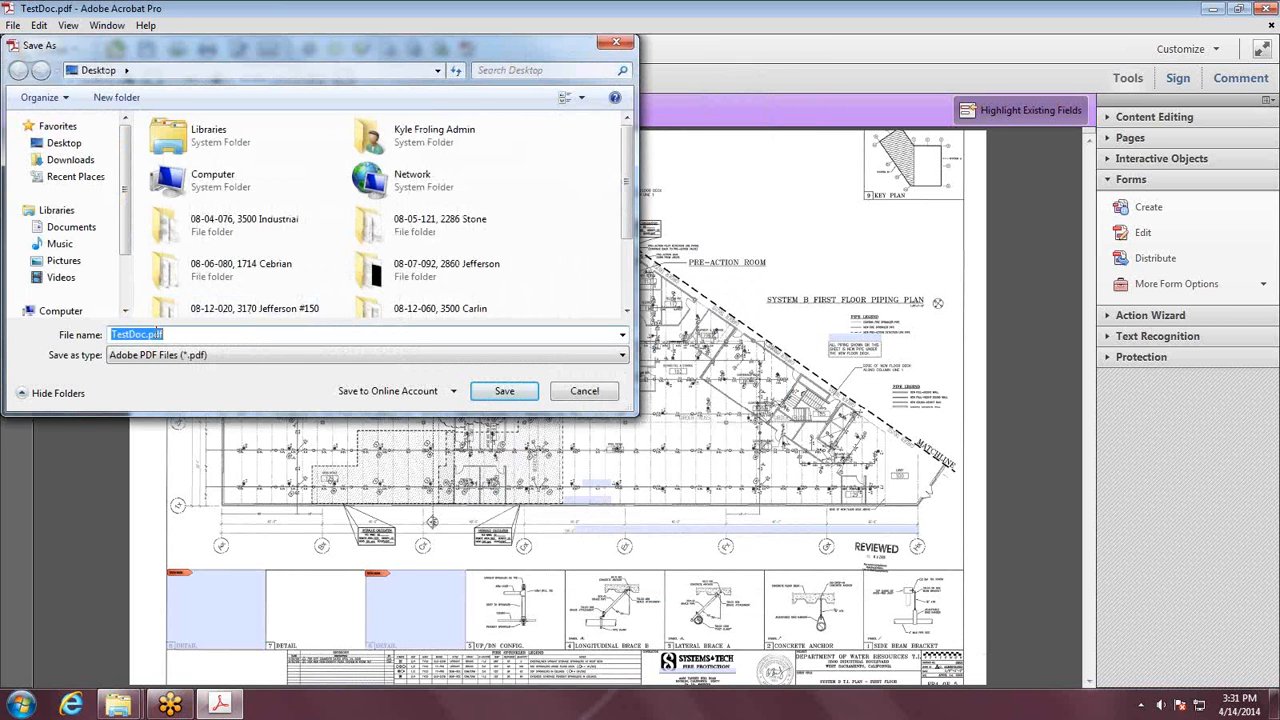
Step: Save the certified copy as TestDoc2.pdf and return to TestDoc.pdf
left_click(137, 334)
type("2")
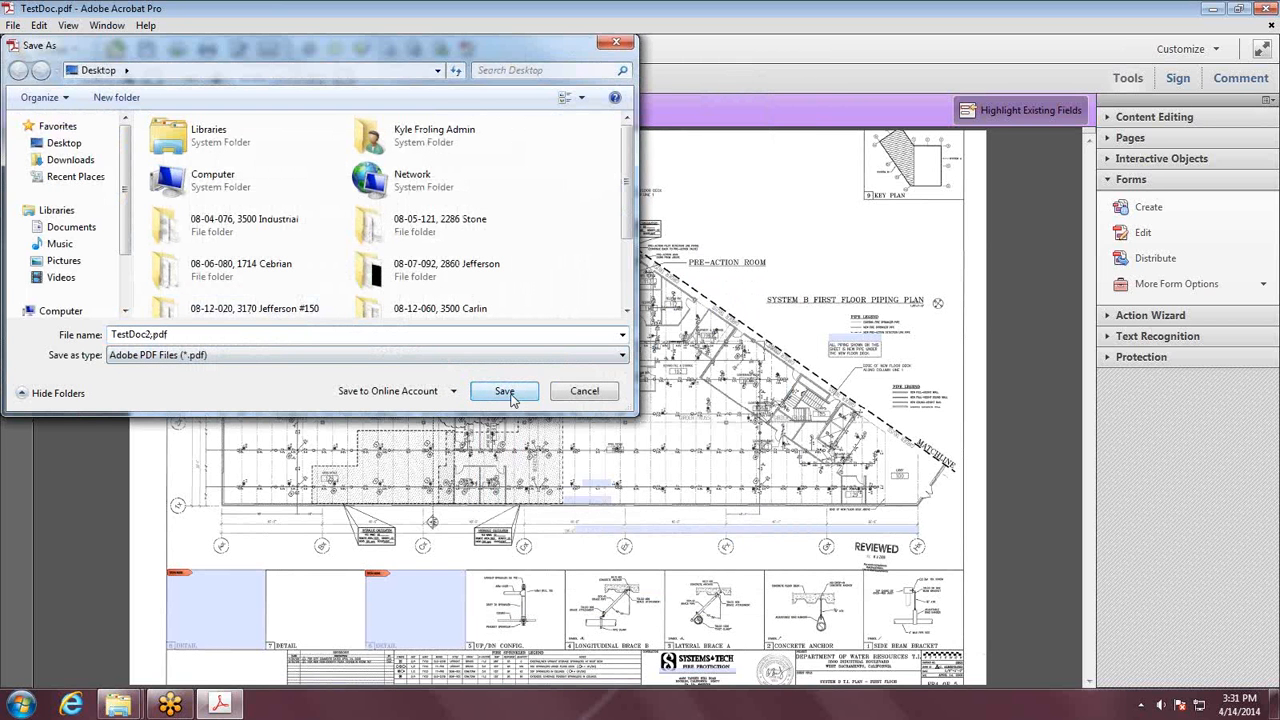
left_click(504, 391)
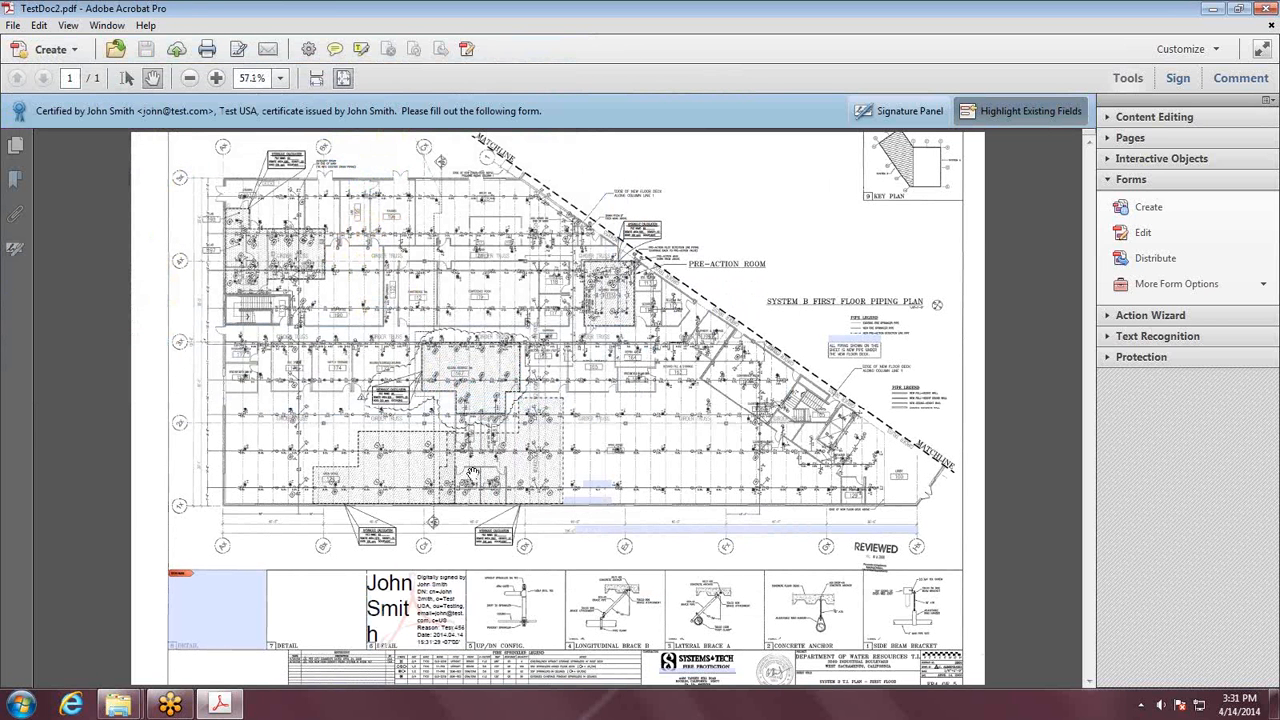
mouse_move(25, 107)
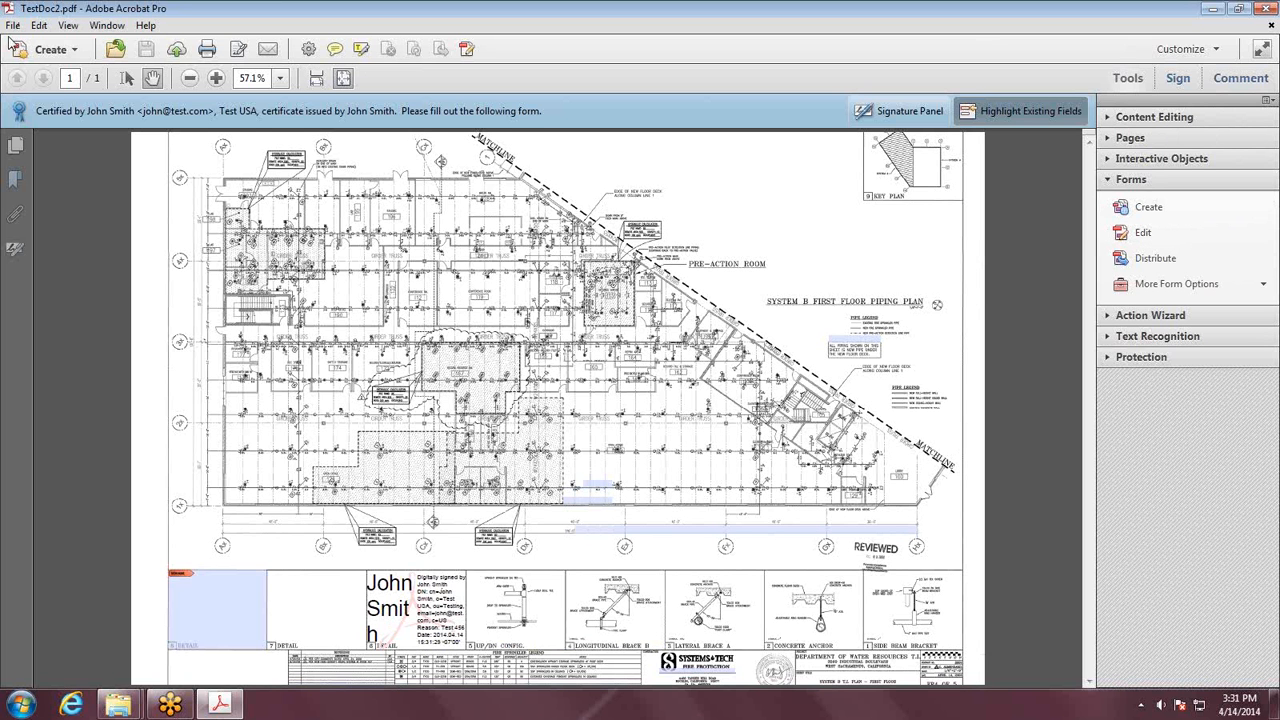
left_click(13, 25)
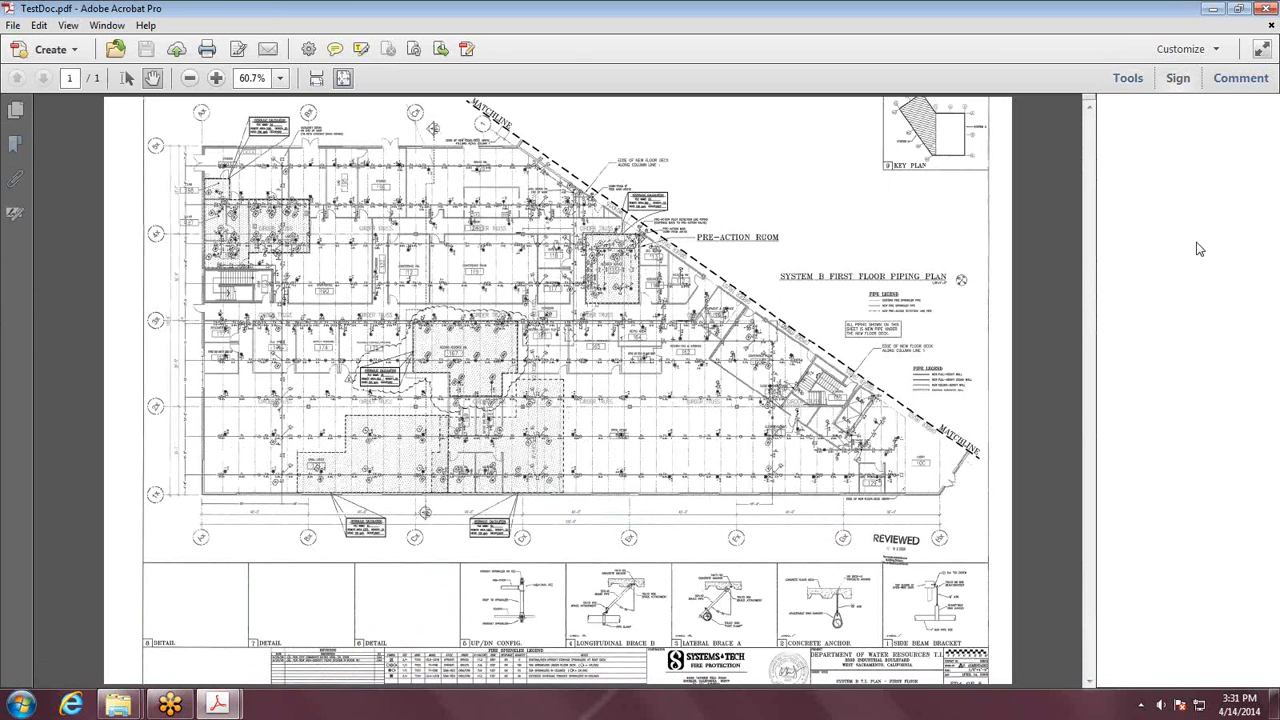
Step: Sign with a certificate in a signature box drawn in the bottom-left detail box
left_click(1177, 78)
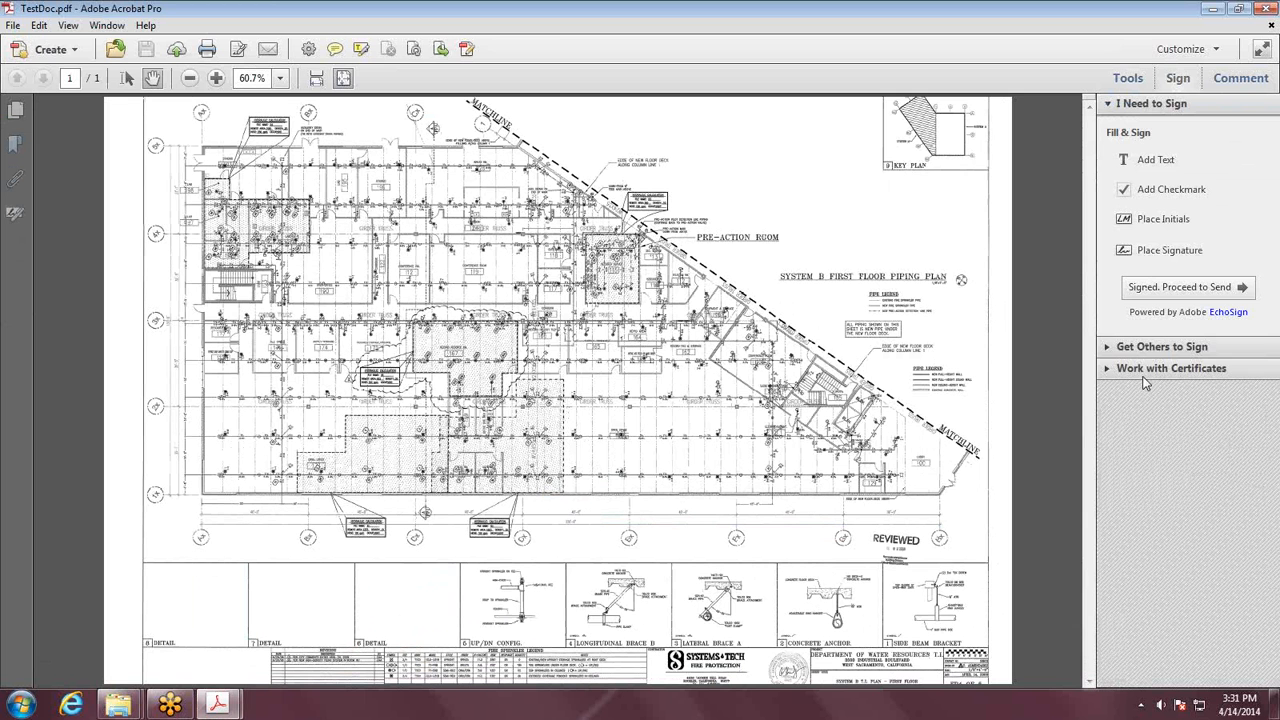
left_click(1171, 368)
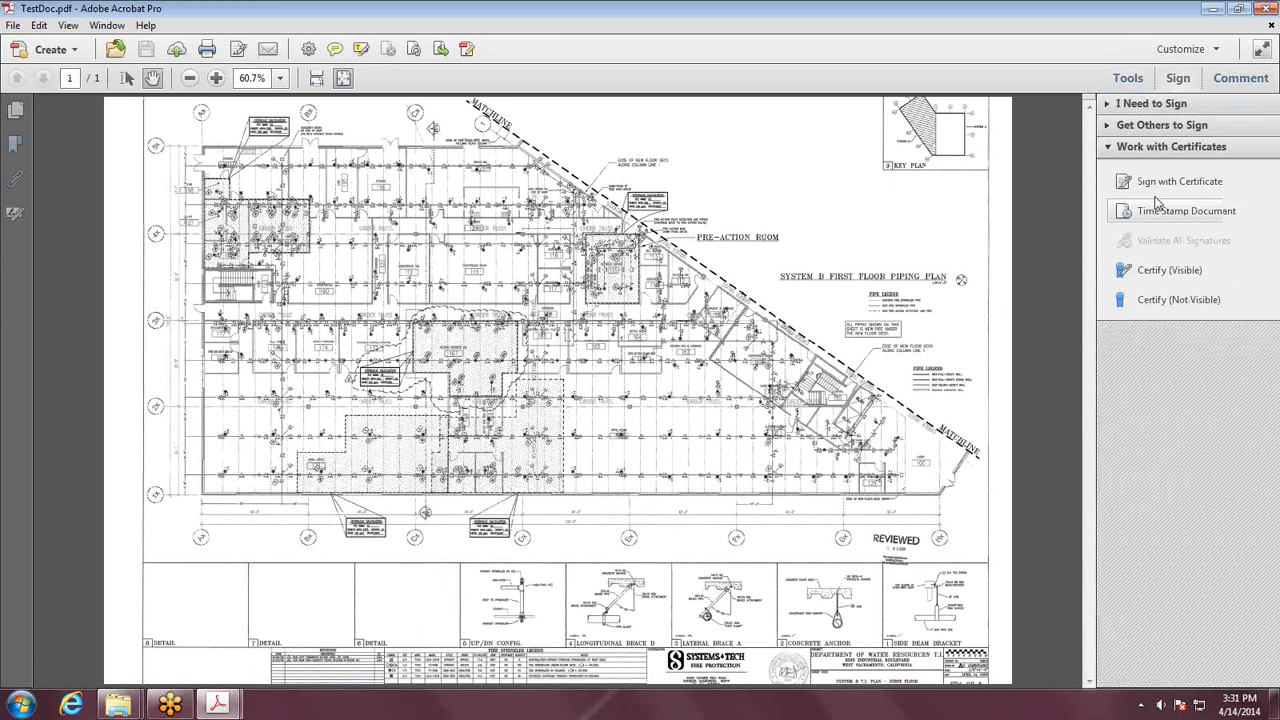
left_click(1179, 181)
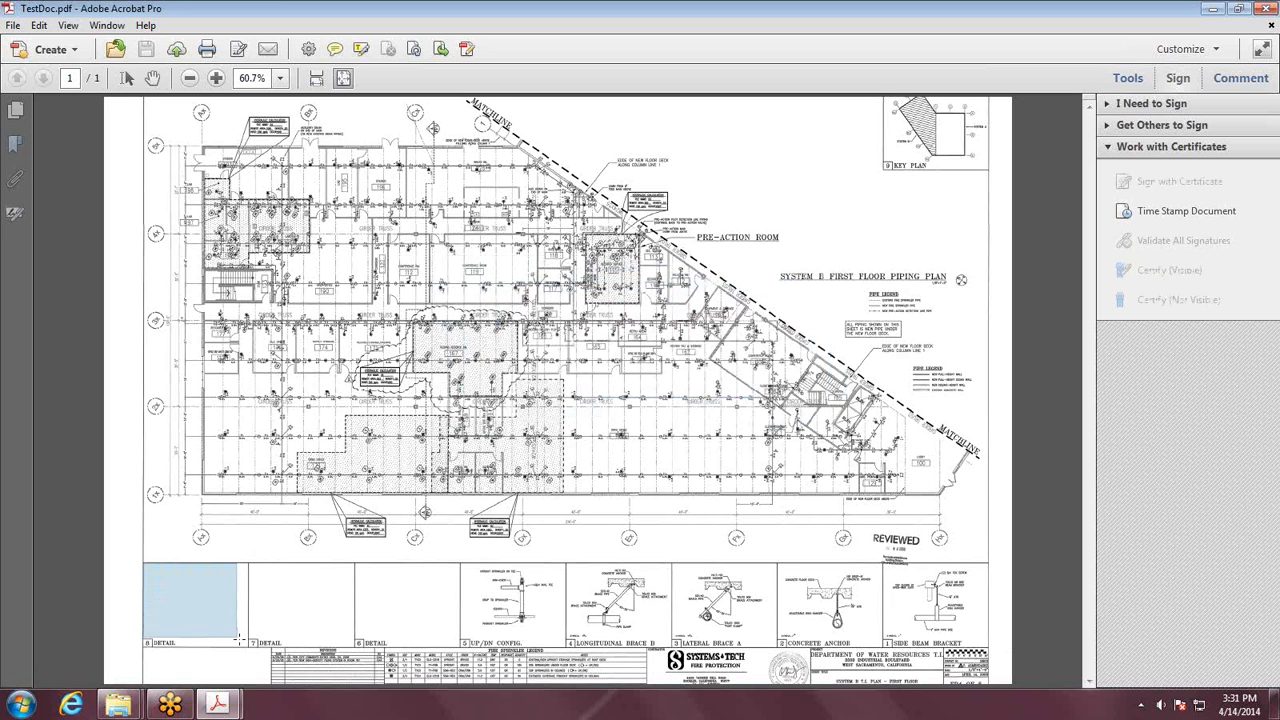
left_click(1178, 181)
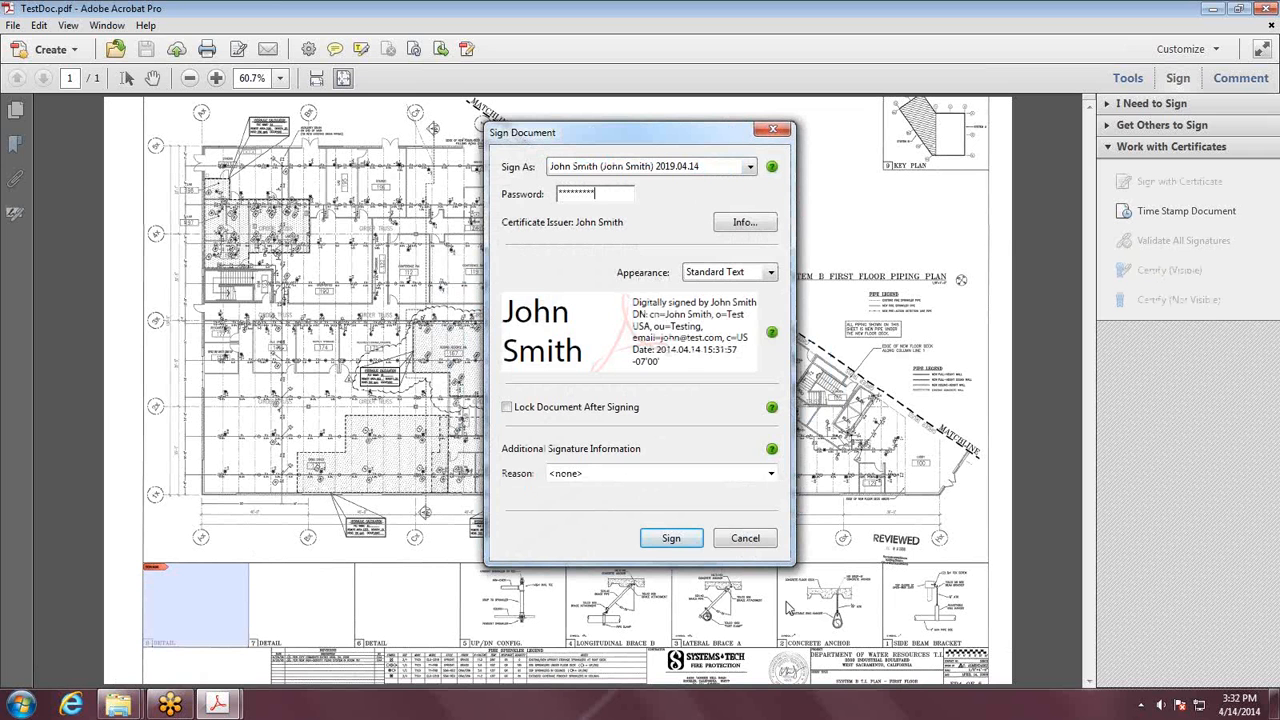
left_click(671, 538)
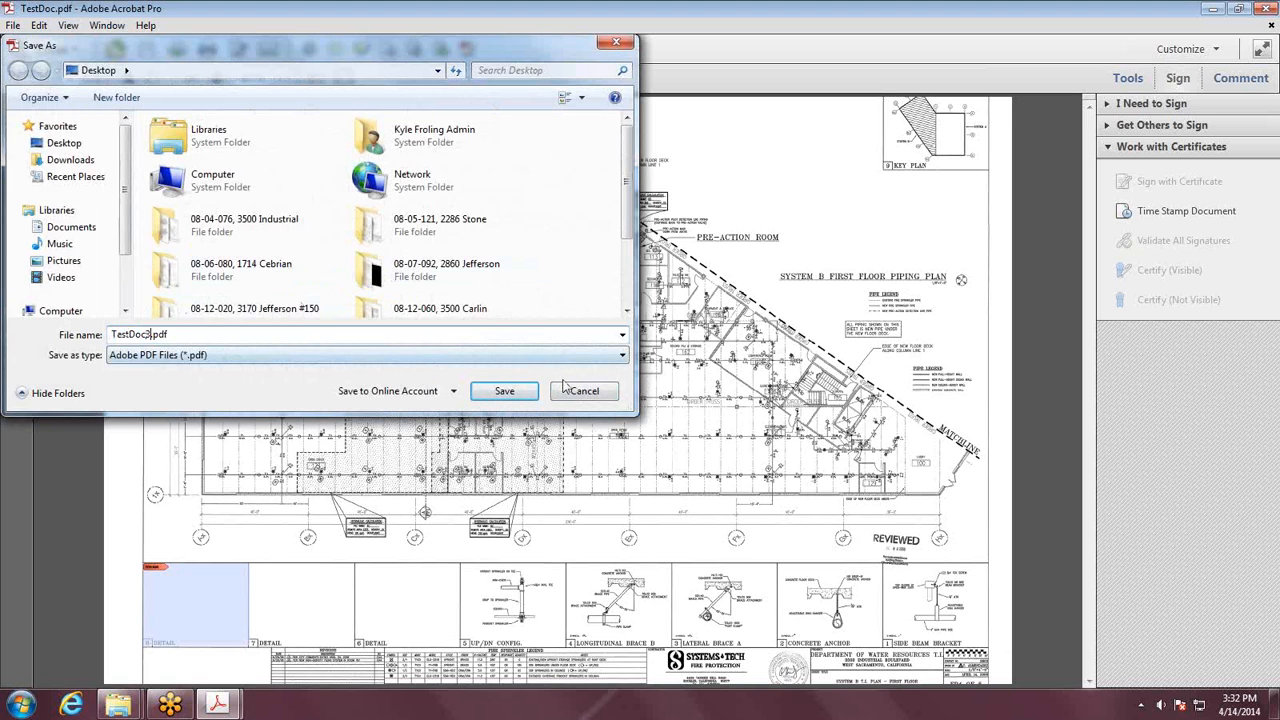
Step: Save the signed copy as TestDoc3.pdf and clear the bottom-left signature
left_click(504, 390)
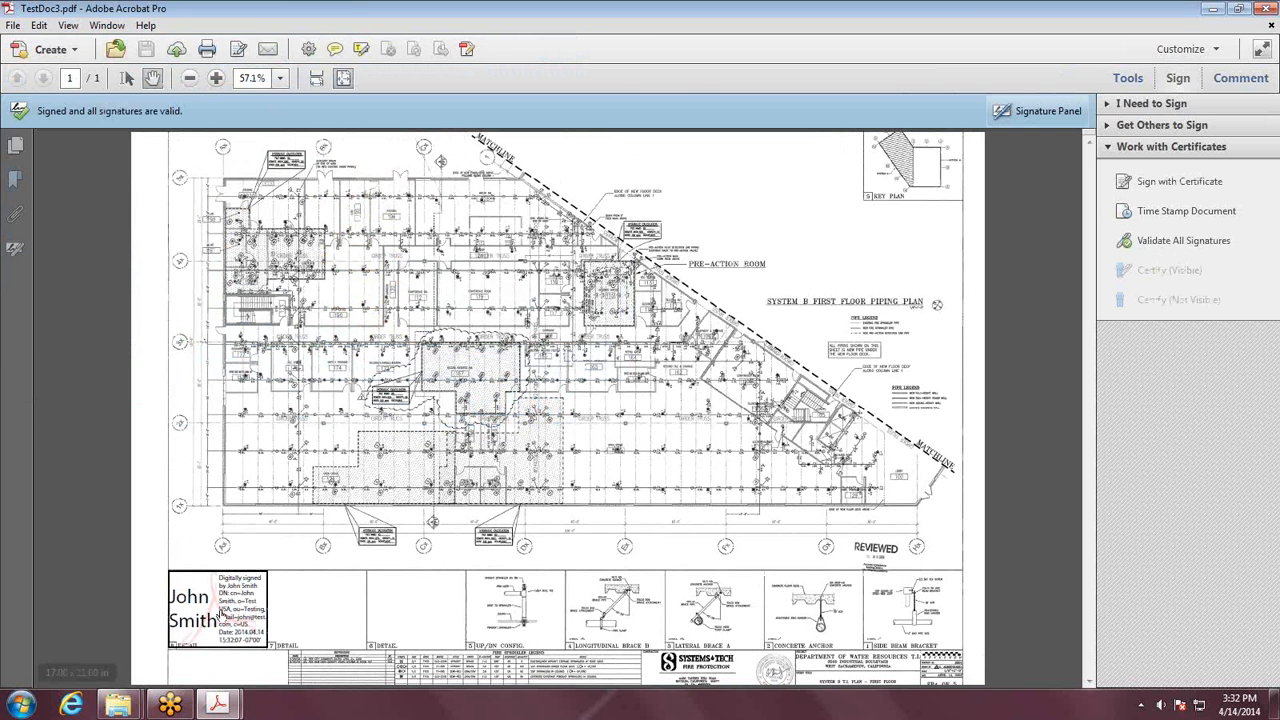
right_click(210, 610)
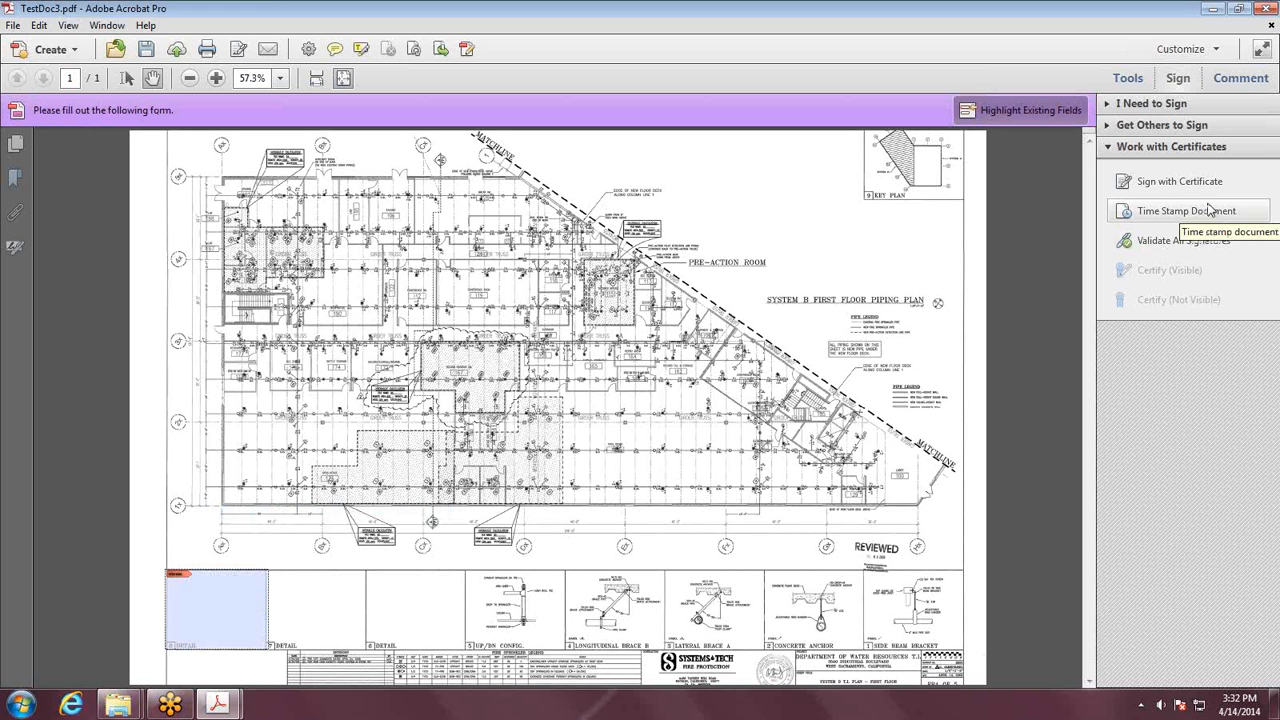
mouse_move(1093, 234)
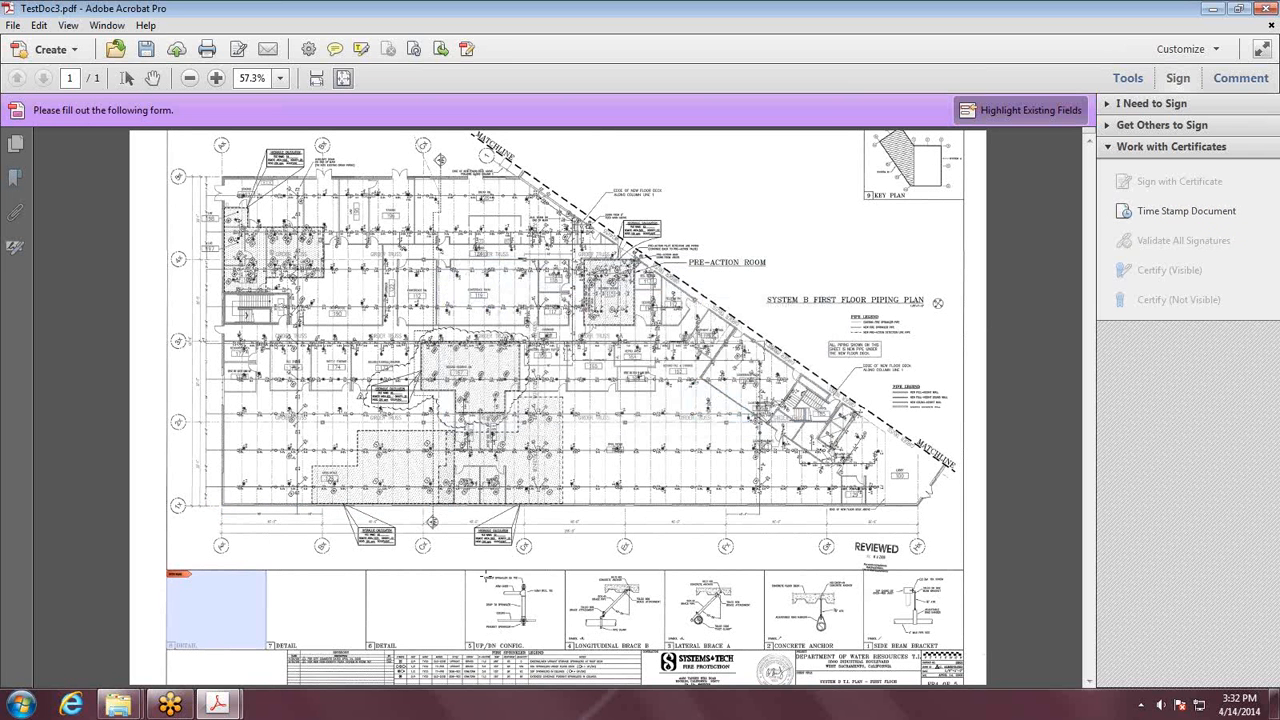
mouse_move(368, 576)
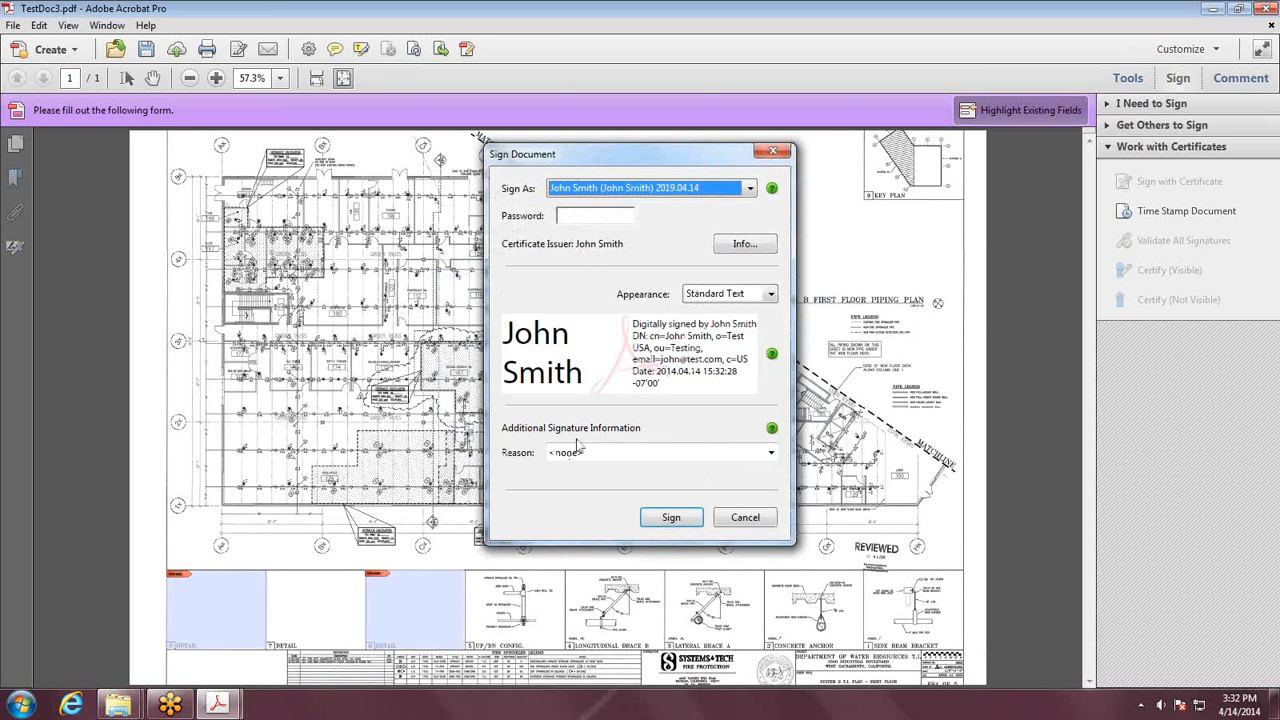
Step: Enter the certificate password, sign, and resave the document as TestDoc3.pdf
type("****")
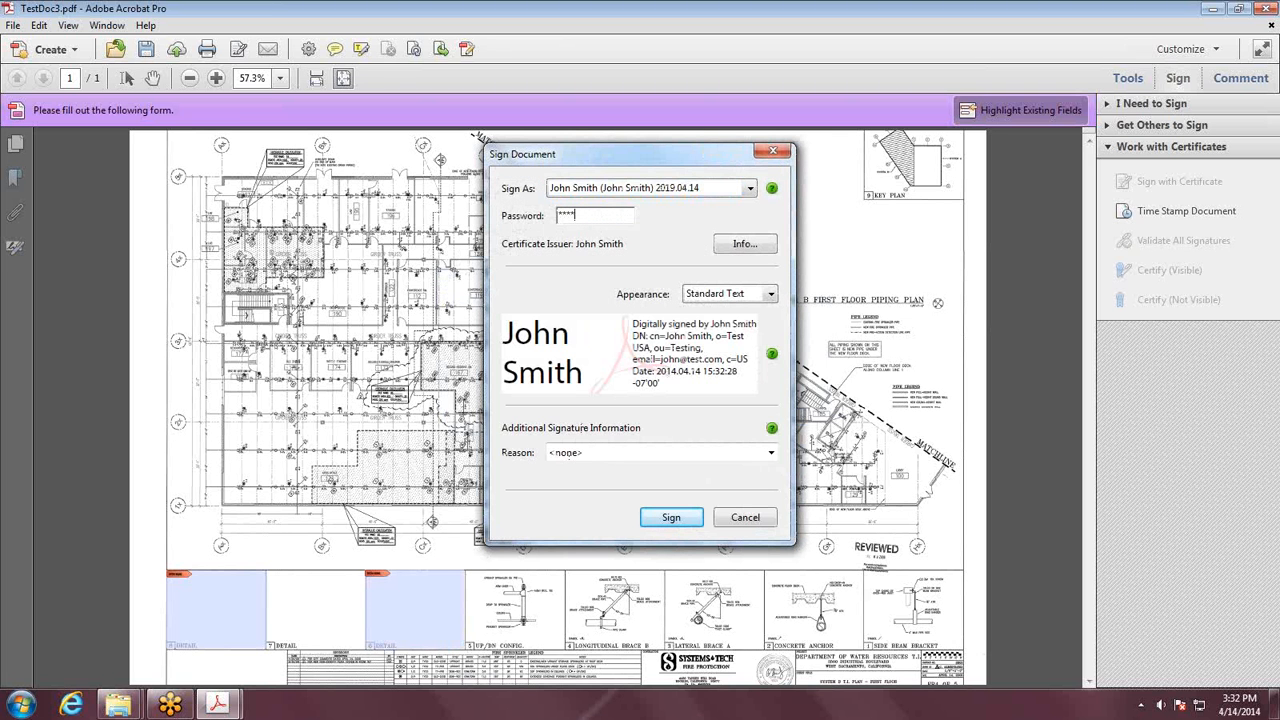
type("****")
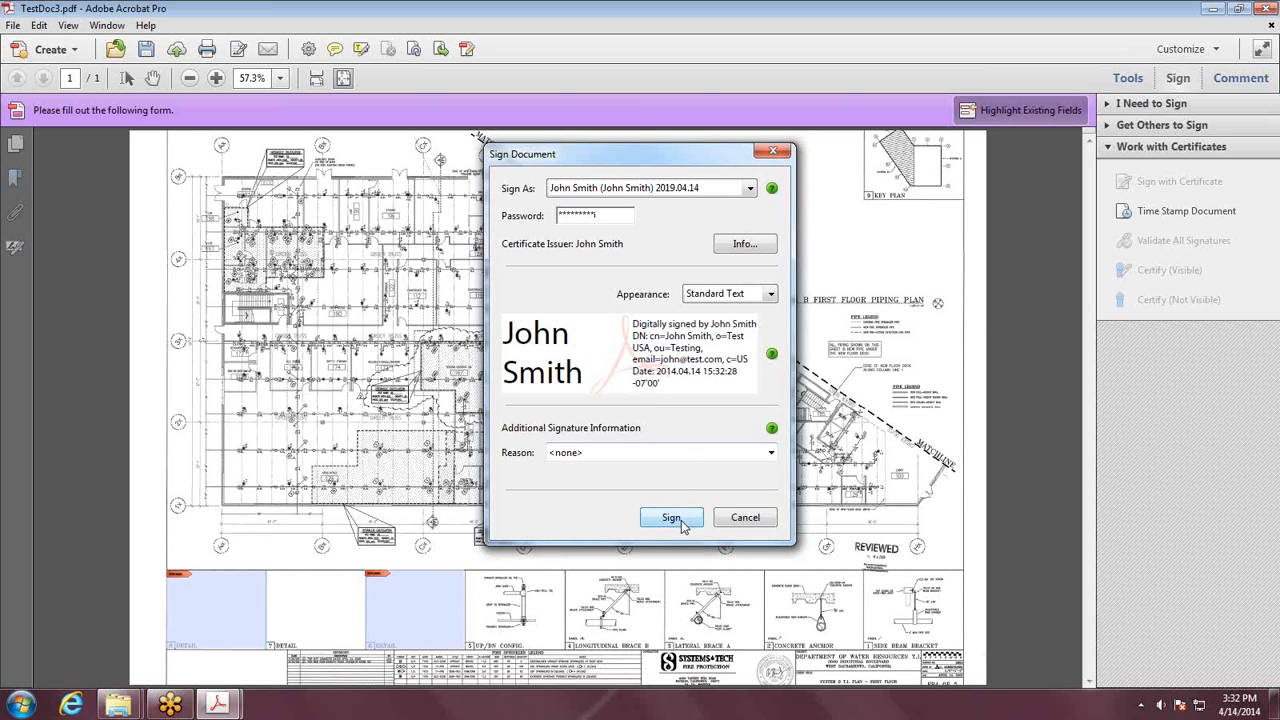
left_click(671, 517)
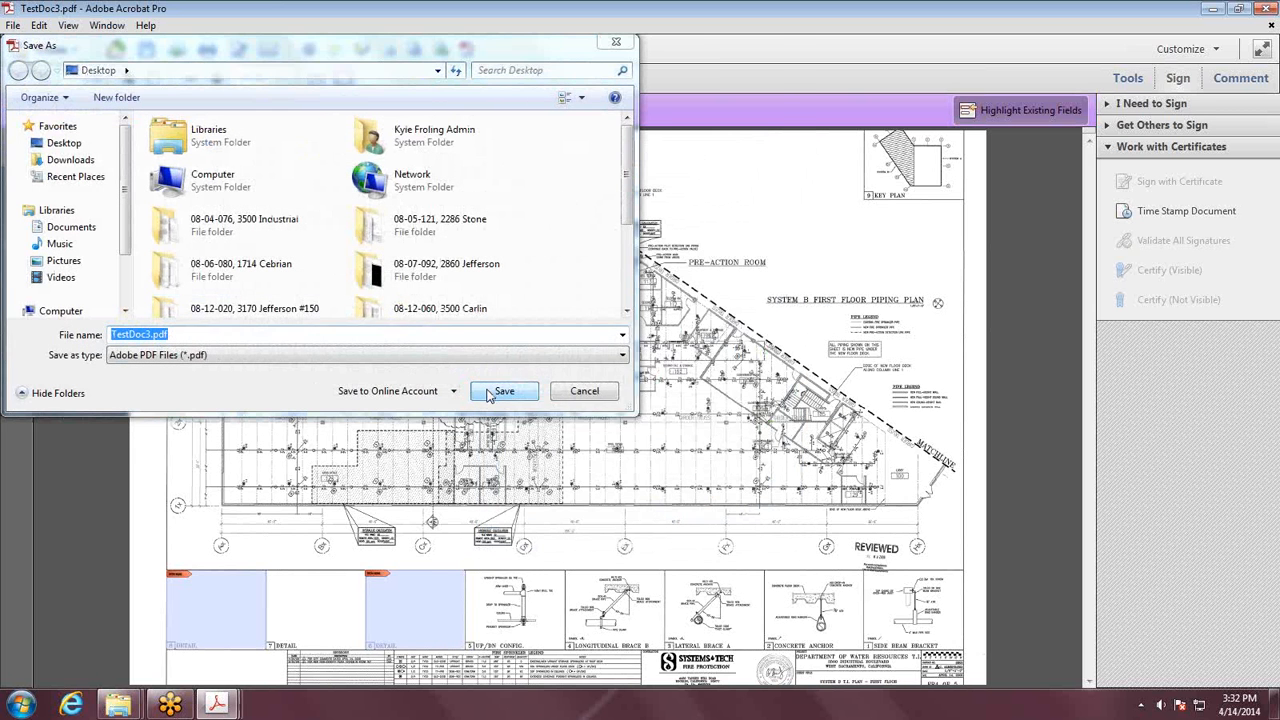
left_click(504, 391)
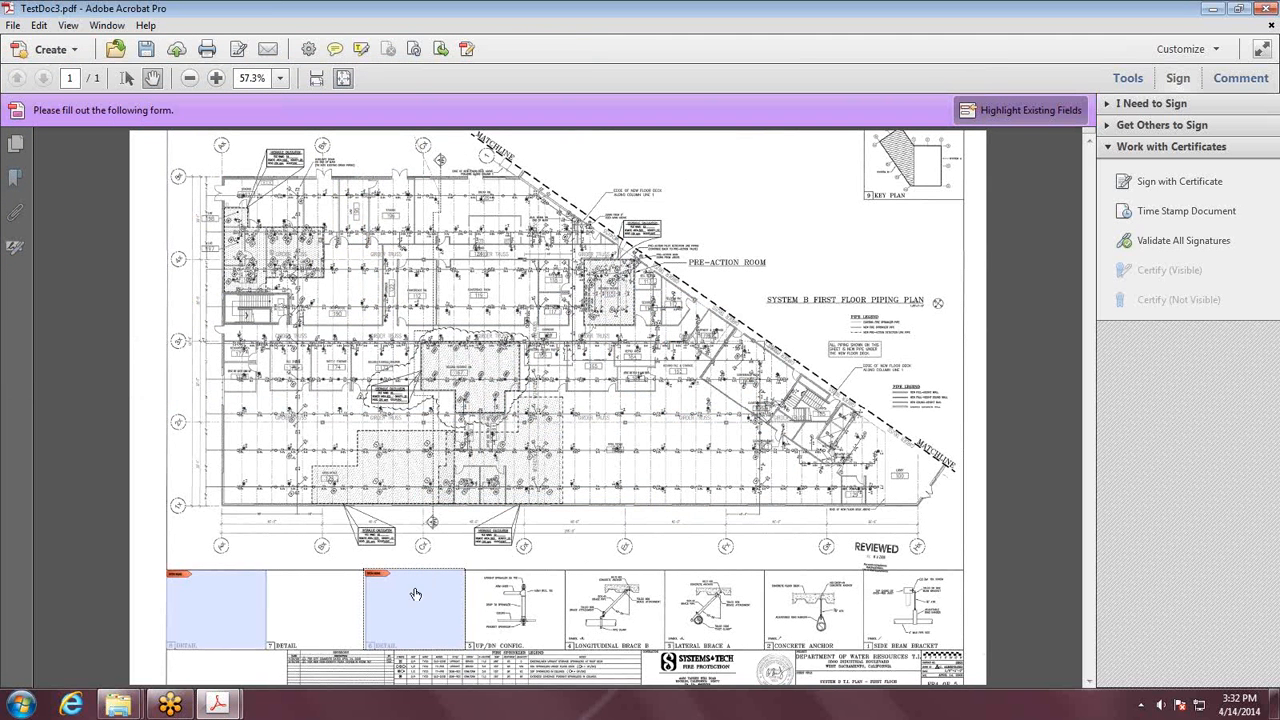
mouse_move(410, 600)
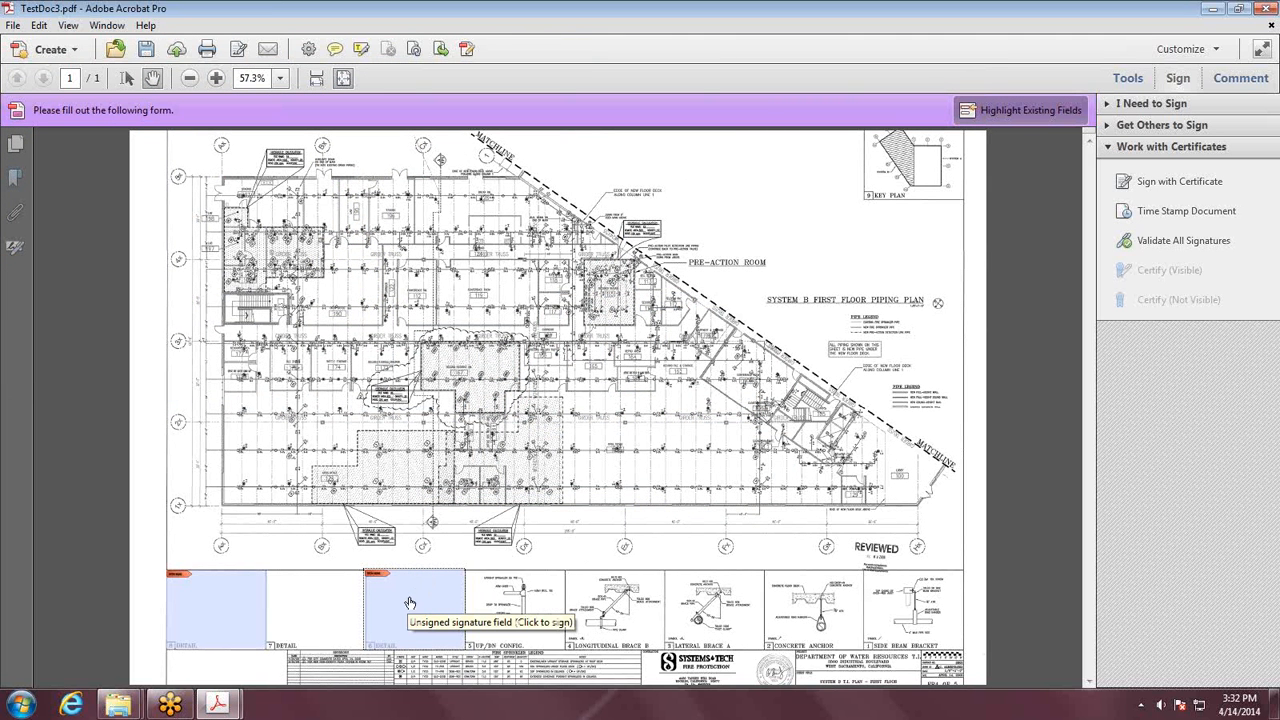
mouse_move(447, 630)
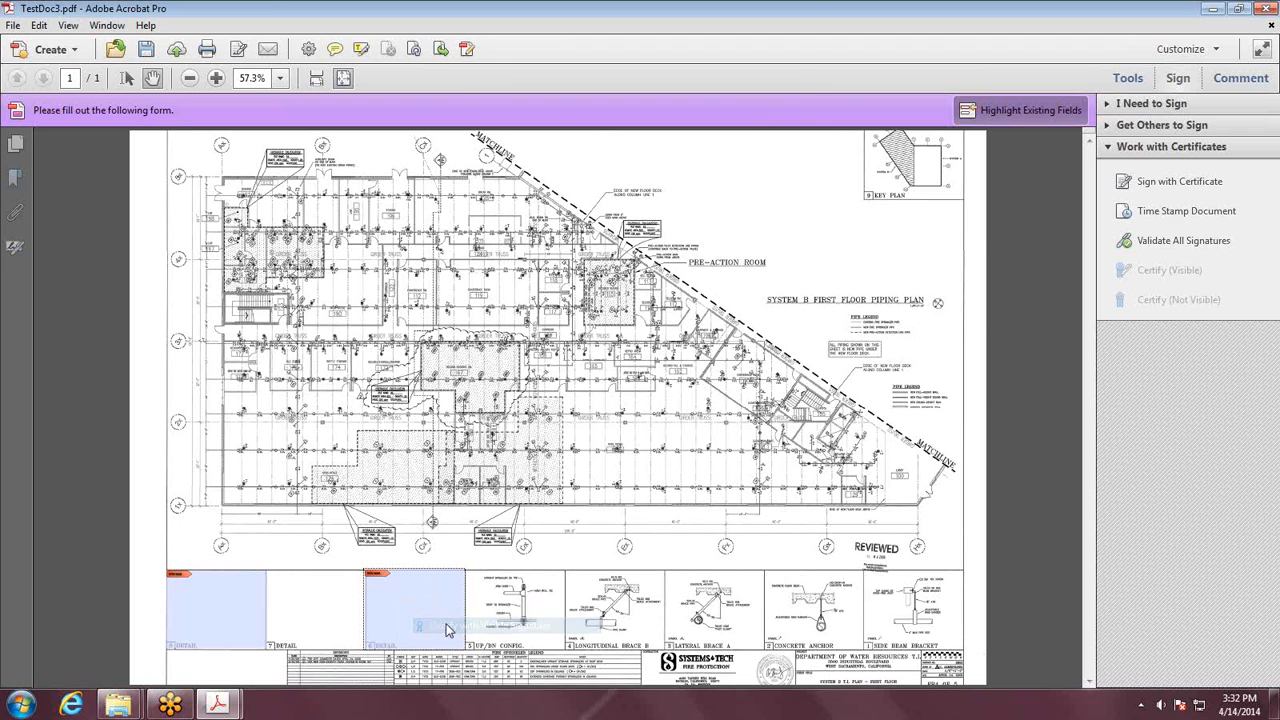
Step: Certify the second field, reason 'I am the author', allowing annotations, fill-in and signatures; replace TestDoc3.pdf
left_click(1168, 270)
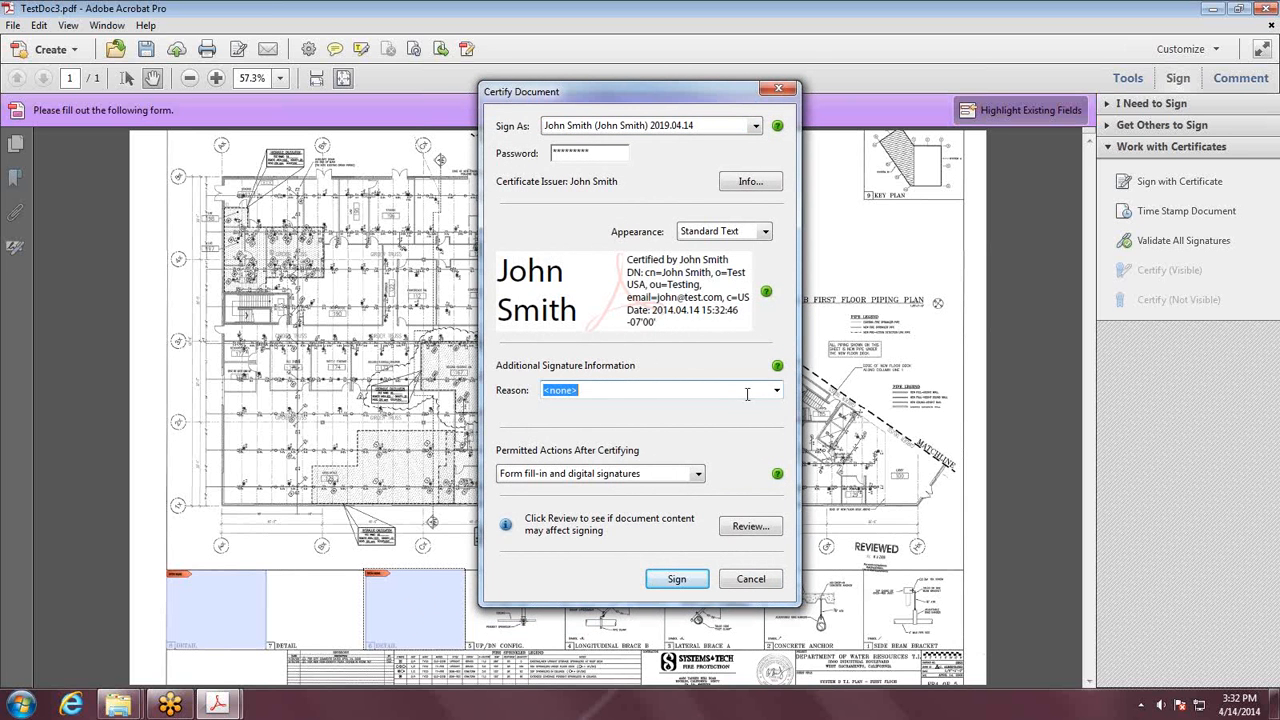
left_click(777, 390)
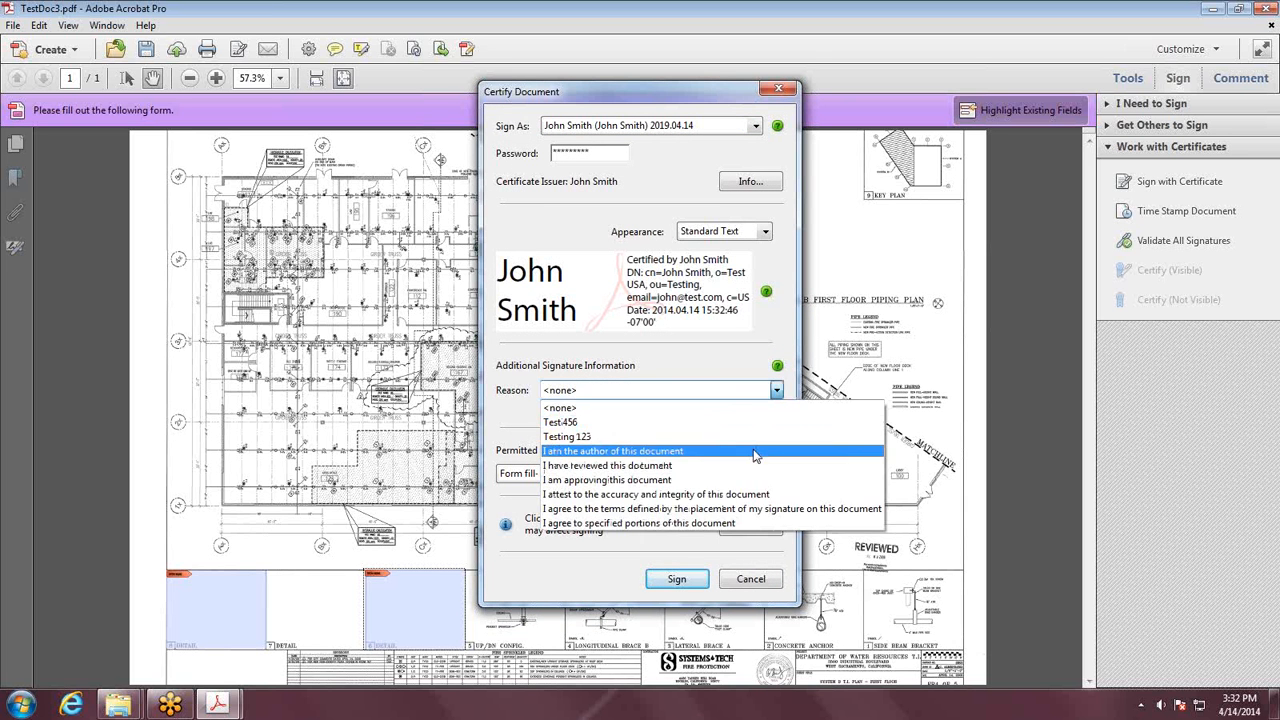
left_click(612, 451)
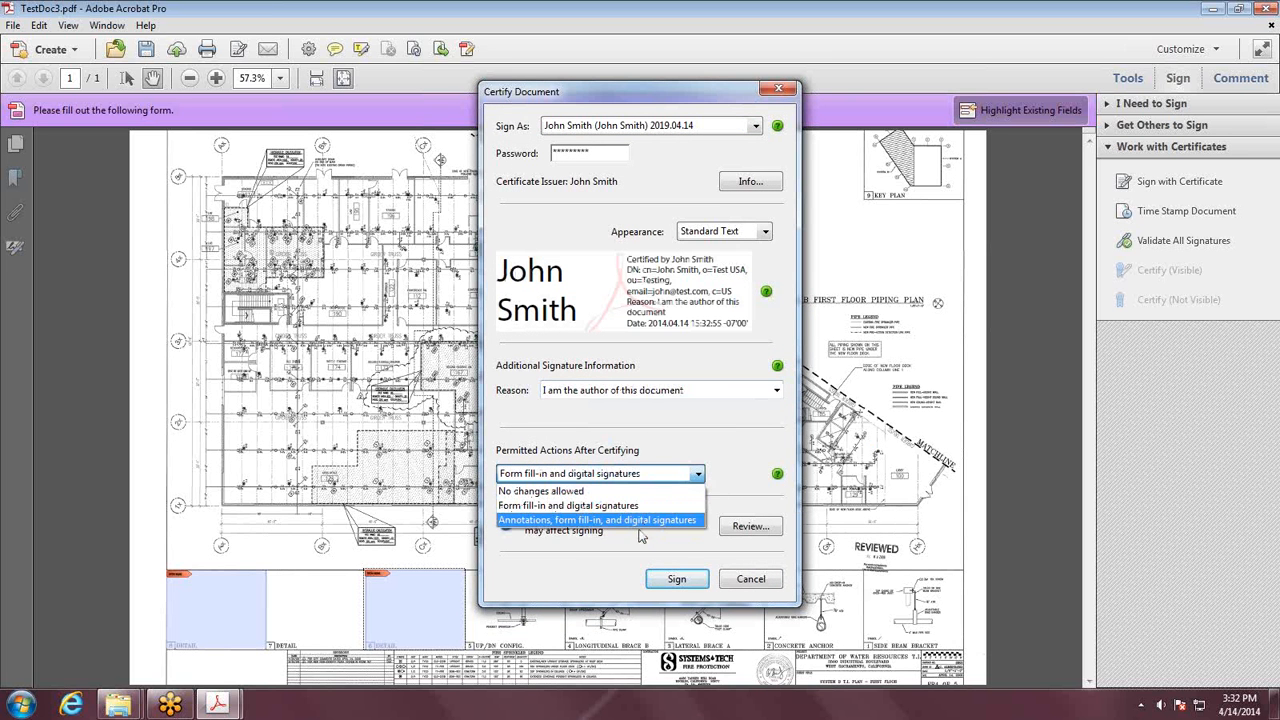
left_click(598, 519)
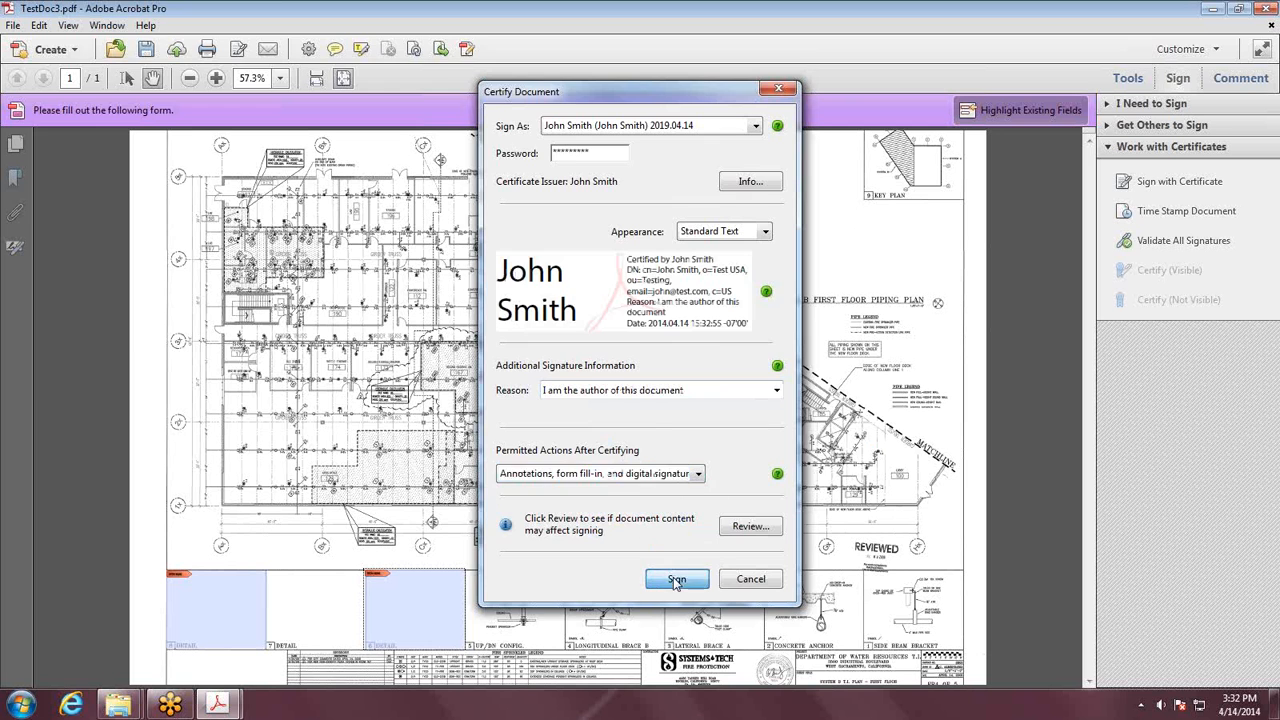
left_click(676, 580)
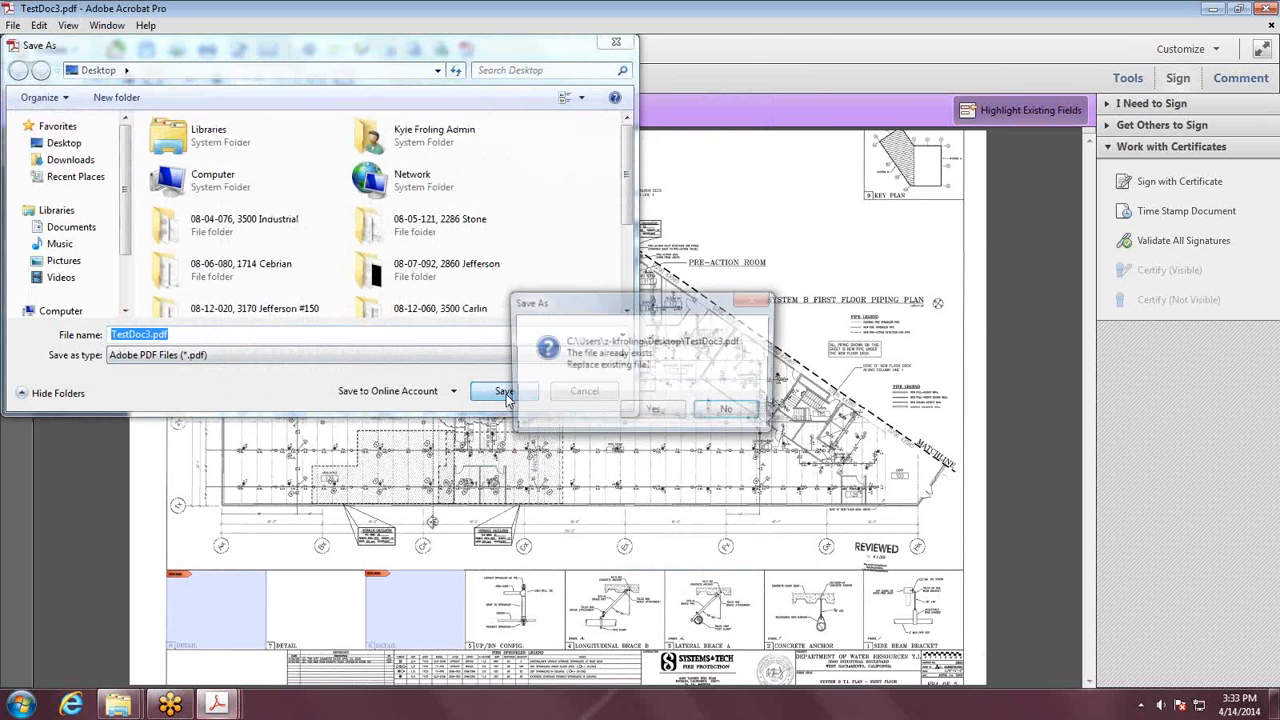
left_click(657, 408)
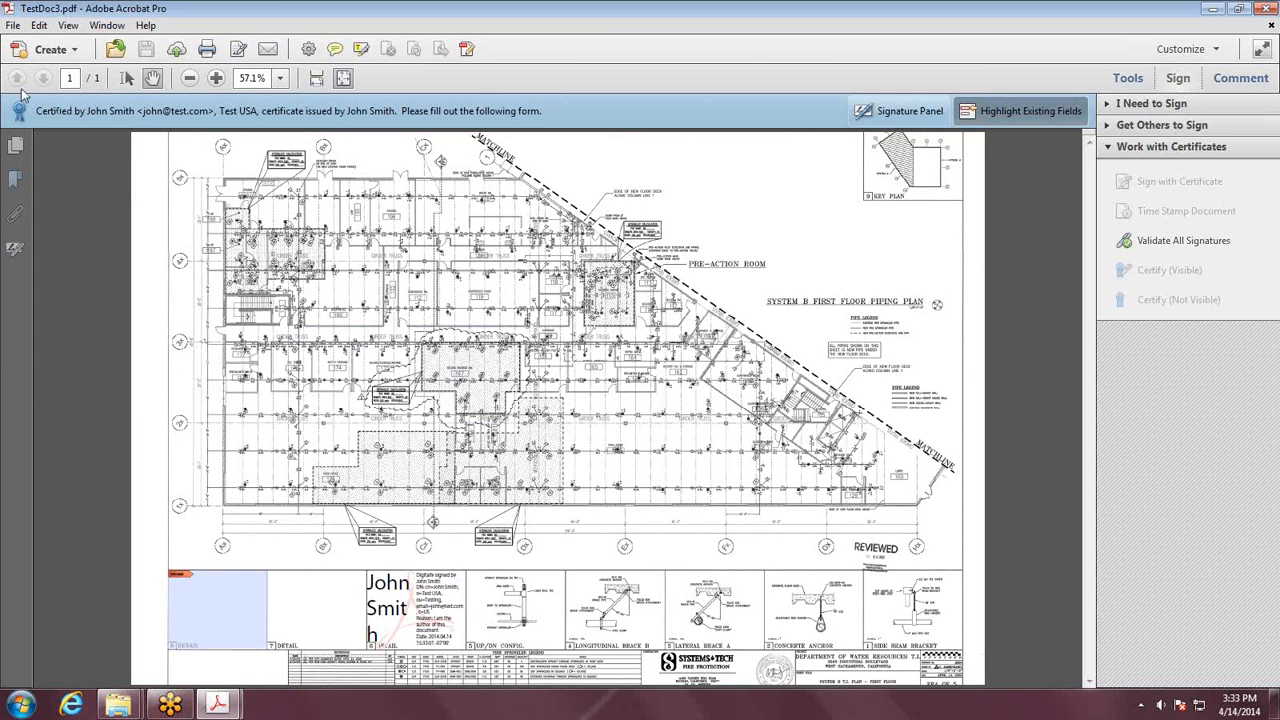
mouse_move(365, 457)
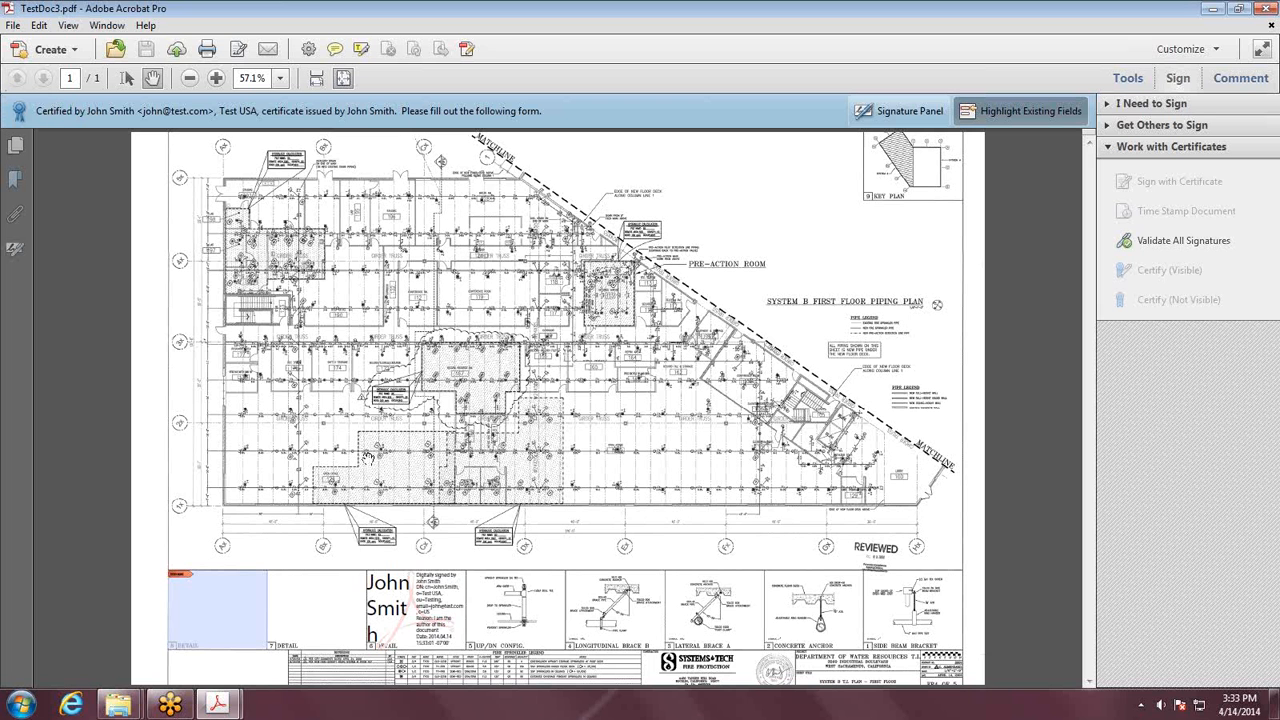
mouse_move(437, 567)
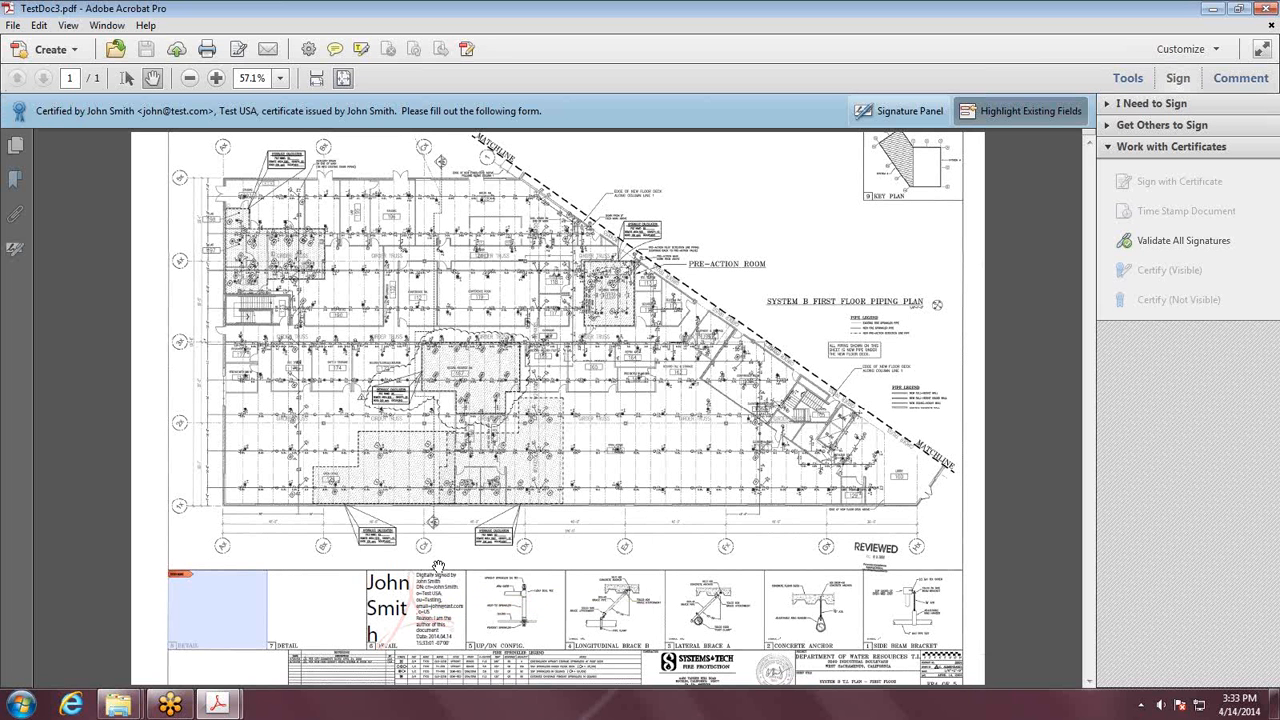
mouse_move(623, 556)
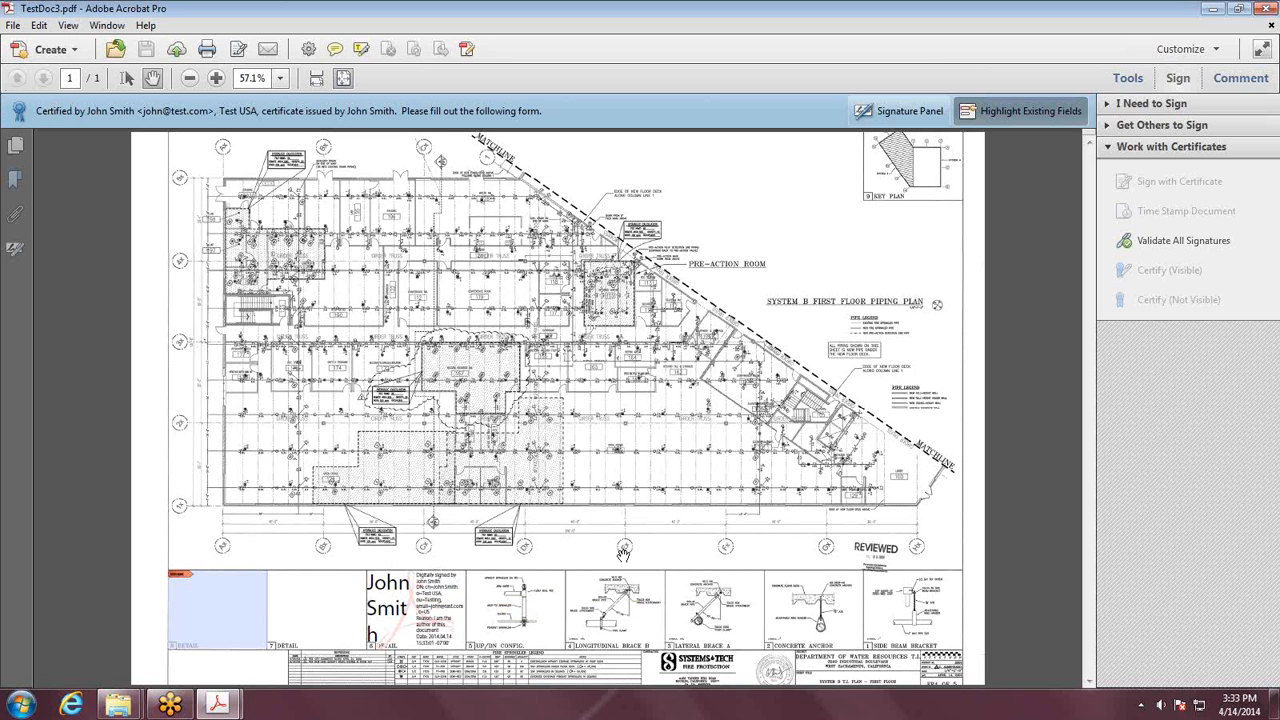